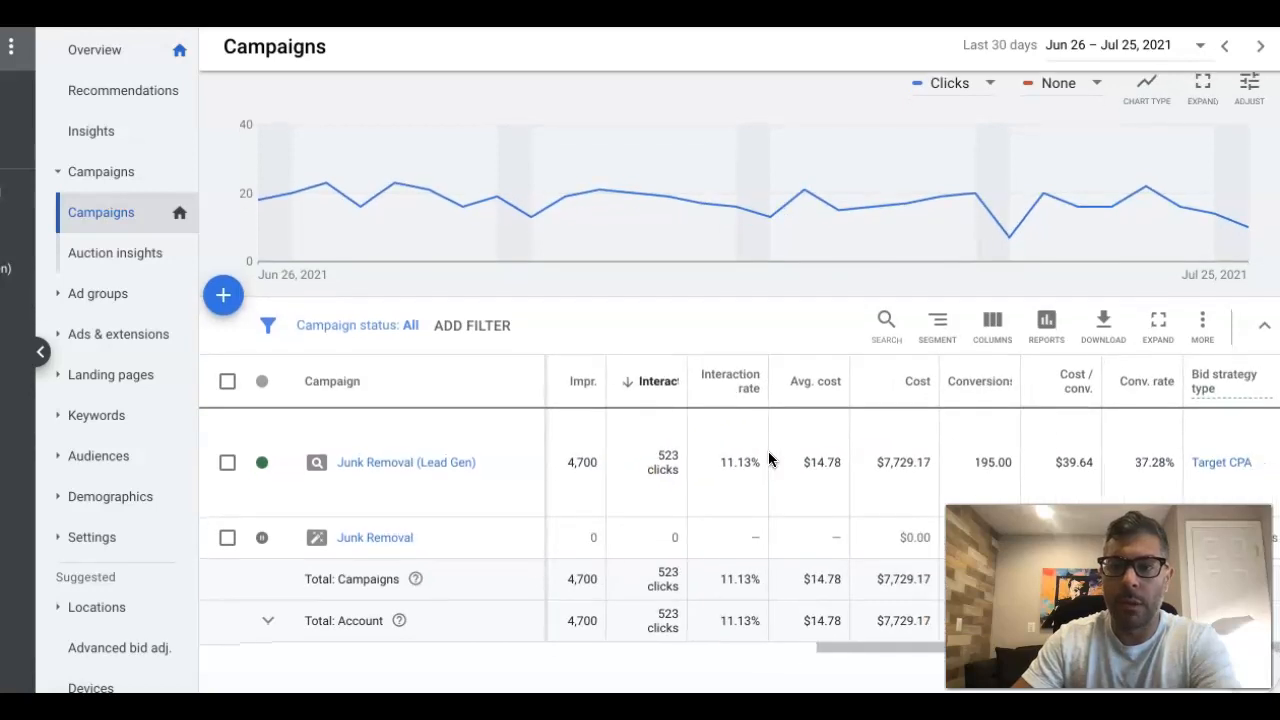
{"action": "mouse_move", "coordinate": [1006, 478]}
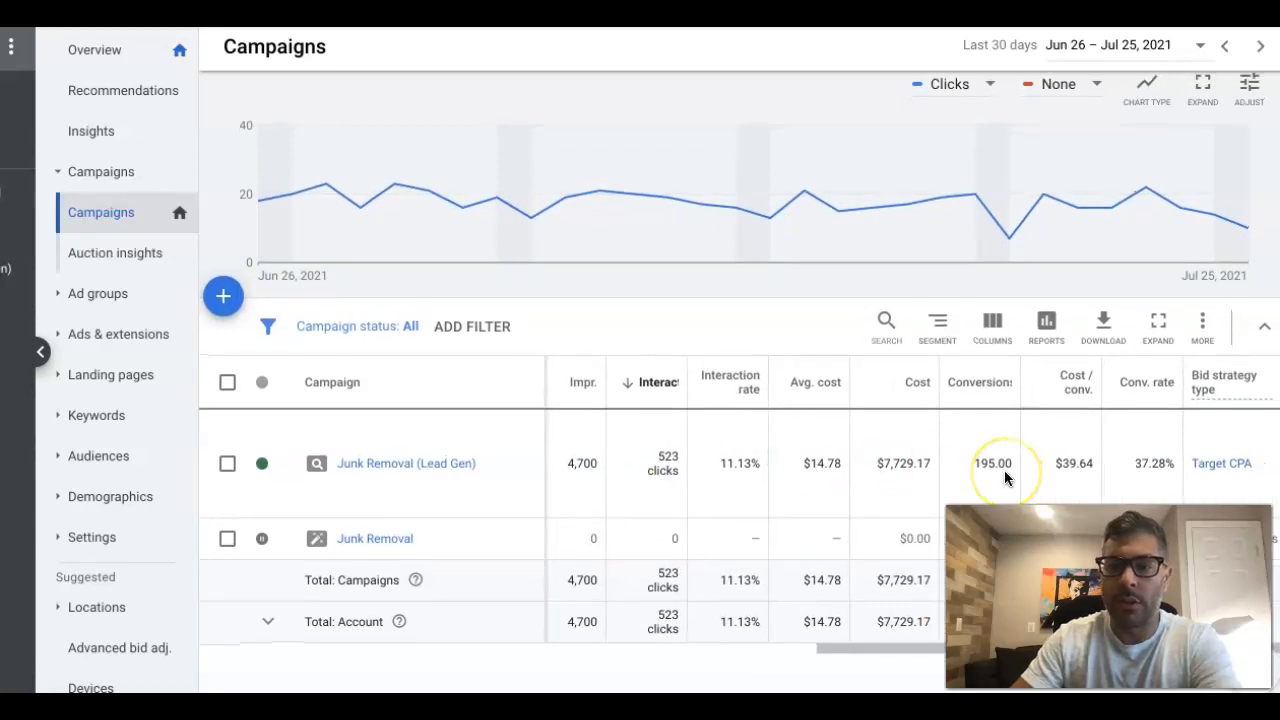
{"action": "mouse_move", "coordinate": [1223, 482]}
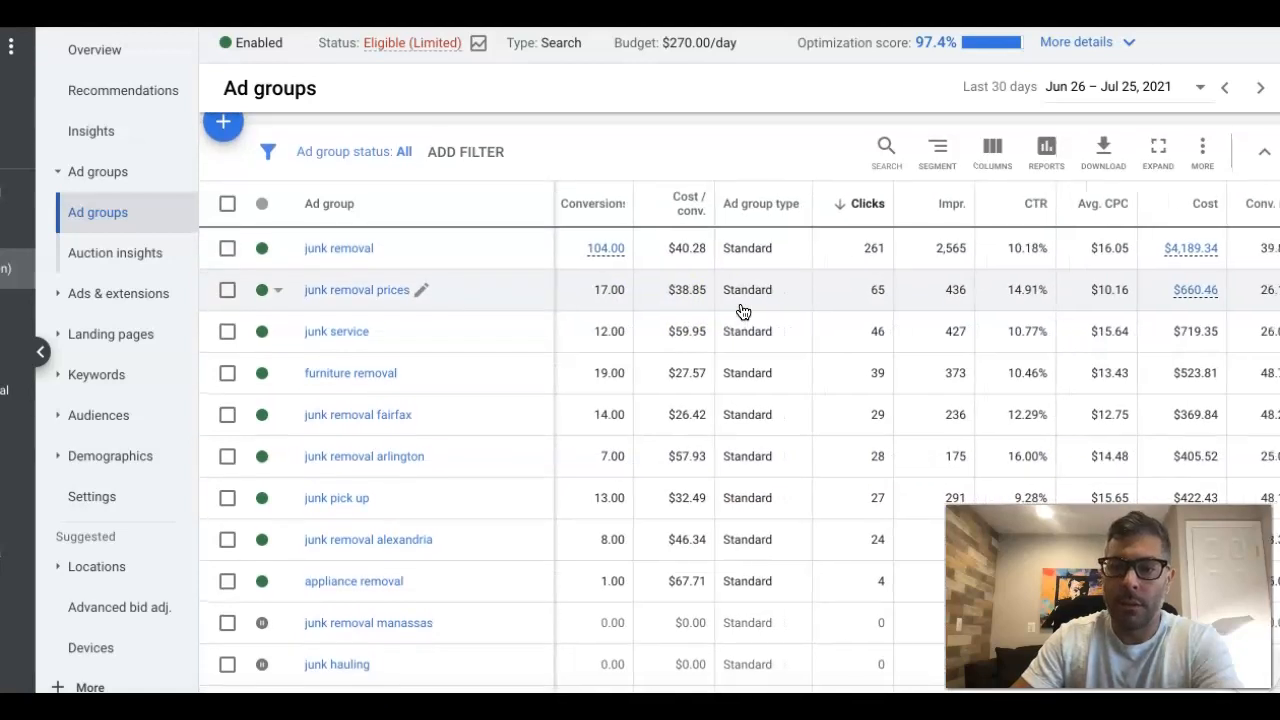
Scroll the ad groups table to review each group's $45.00 target CPA and cost per conversion.
{"action": "scroll", "scroll_direction": "down", "scroll_amount": 3}
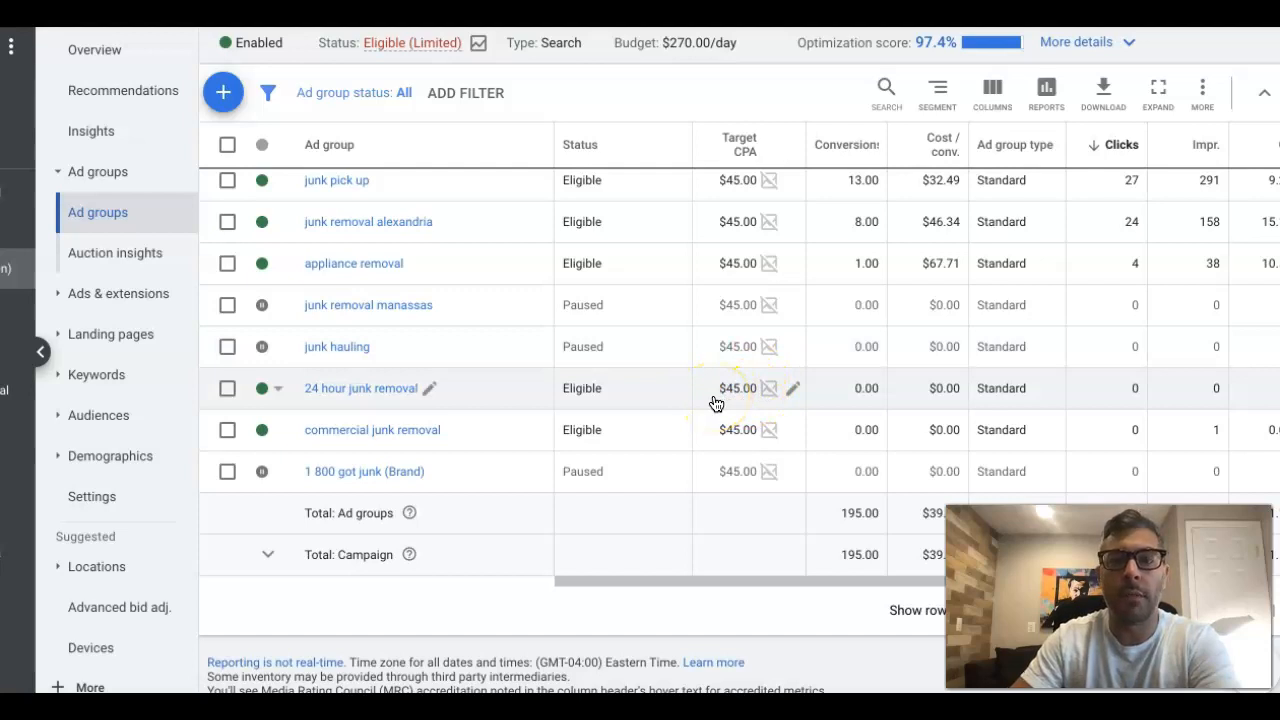
{"action": "mouse_move", "coordinate": [741, 395]}
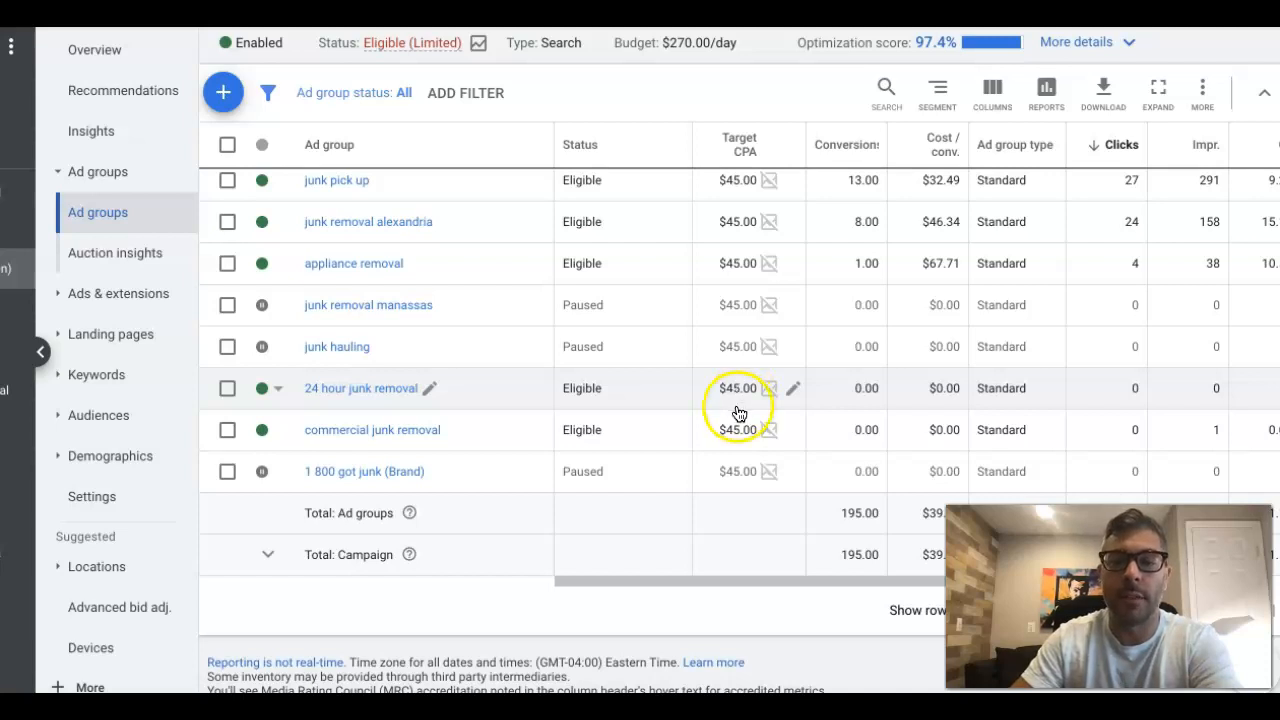
{"action": "mouse_move", "coordinate": [723, 388]}
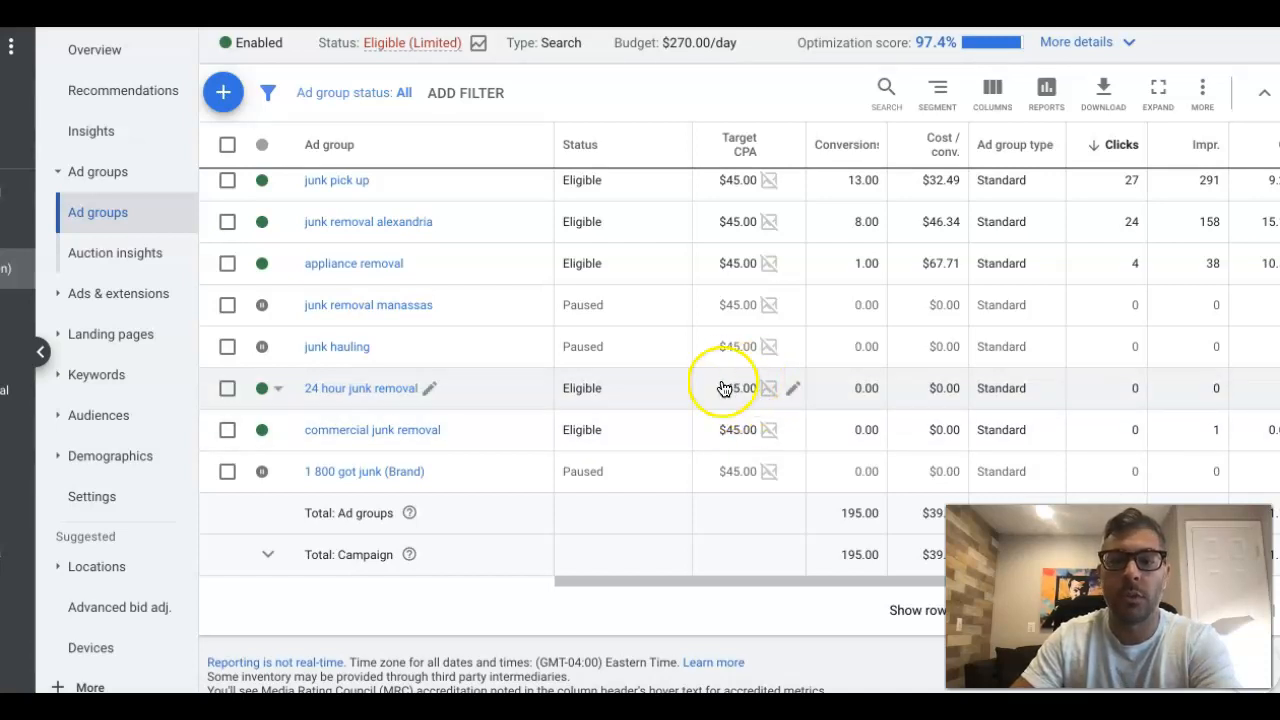
{"action": "mouse_move", "coordinate": [736, 402]}
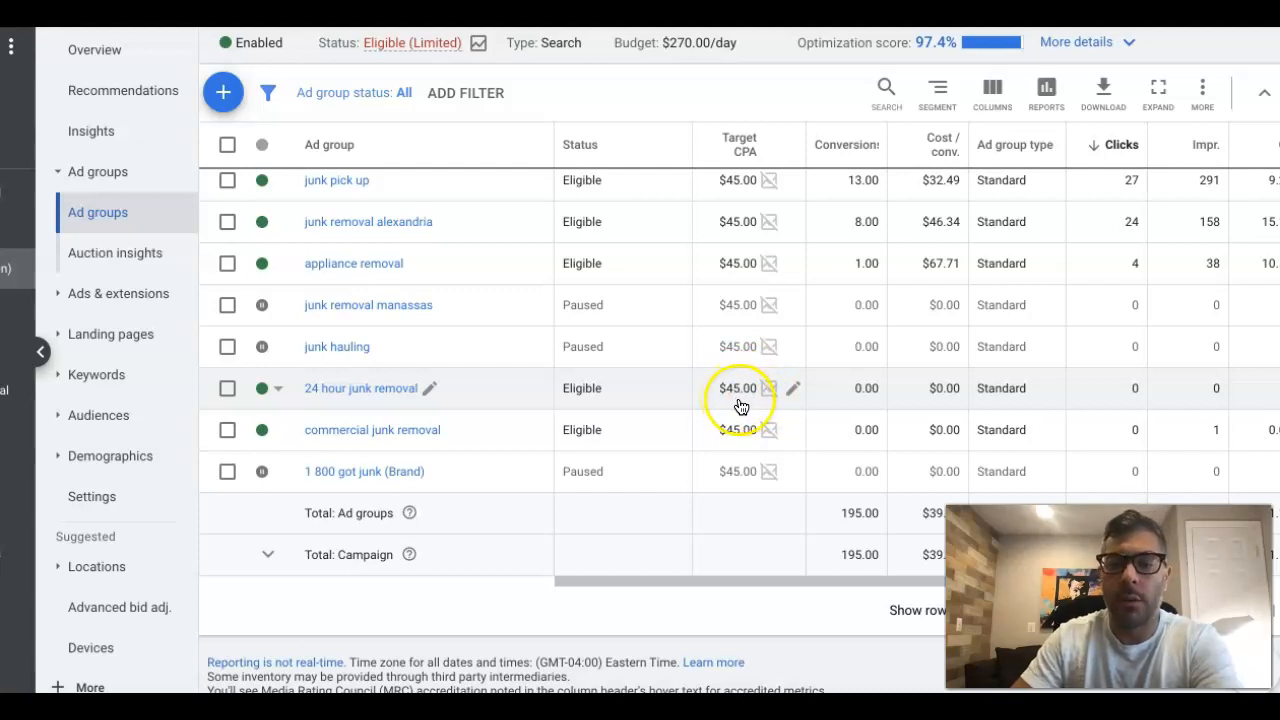
{"action": "mouse_move", "coordinate": [731, 465]}
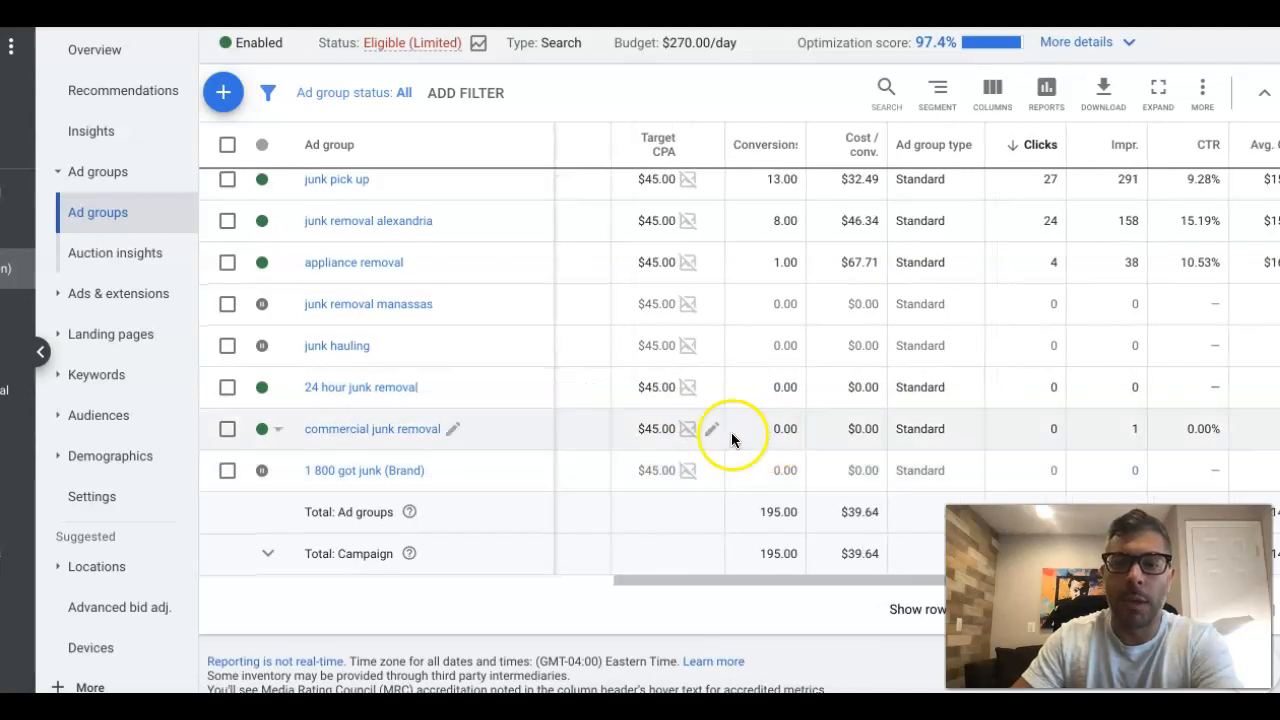
{"action": "mouse_move", "coordinate": [669, 463]}
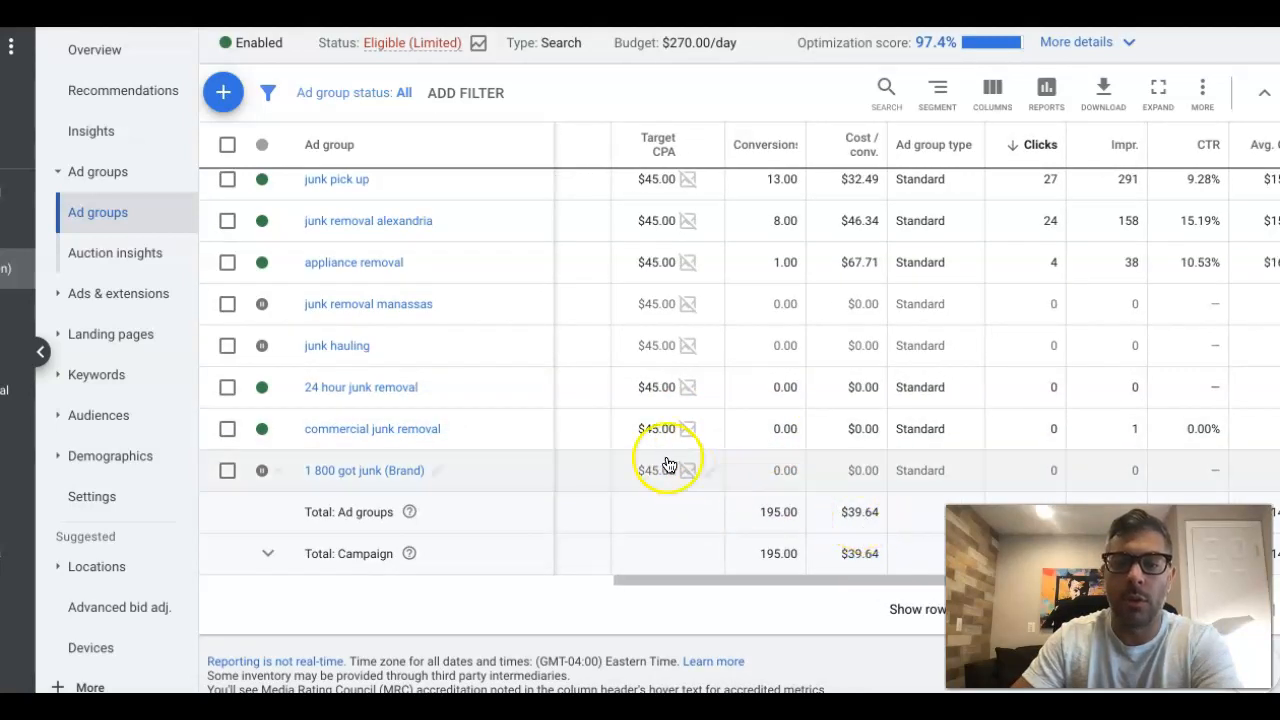
{"action": "mouse_move", "coordinate": [653, 357]}
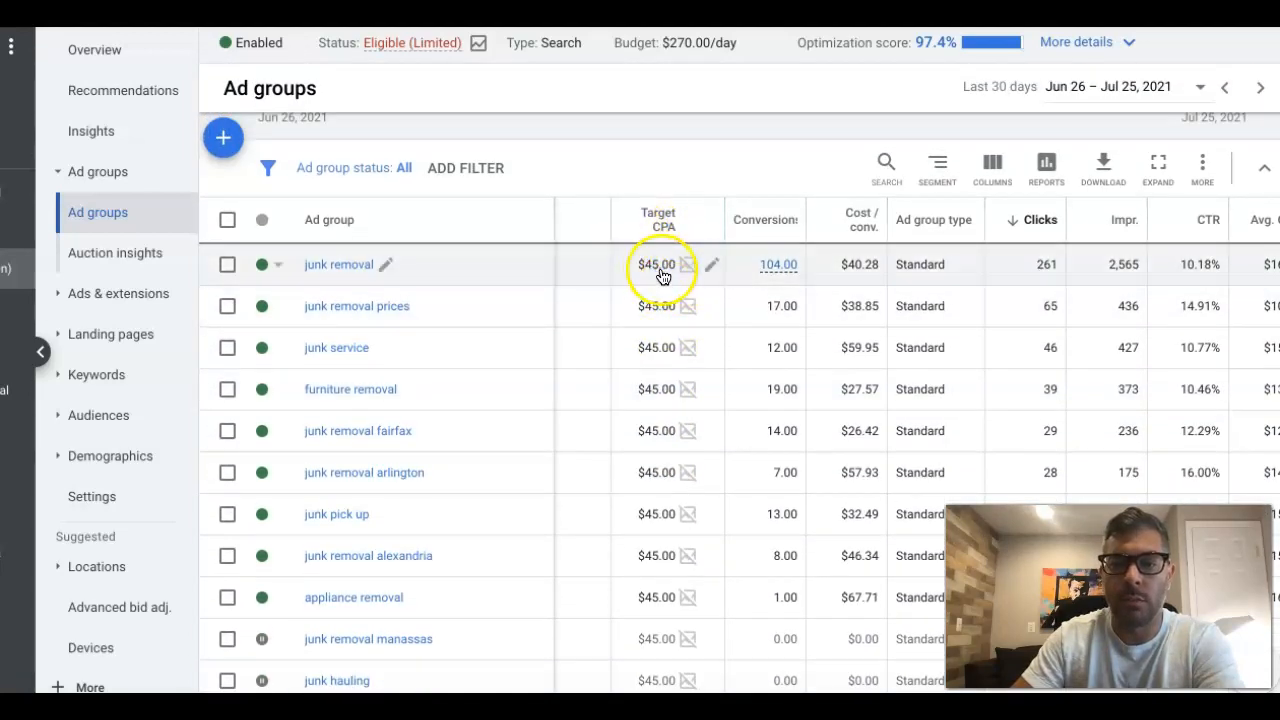
{"action": "mouse_move", "coordinate": [663, 230]}
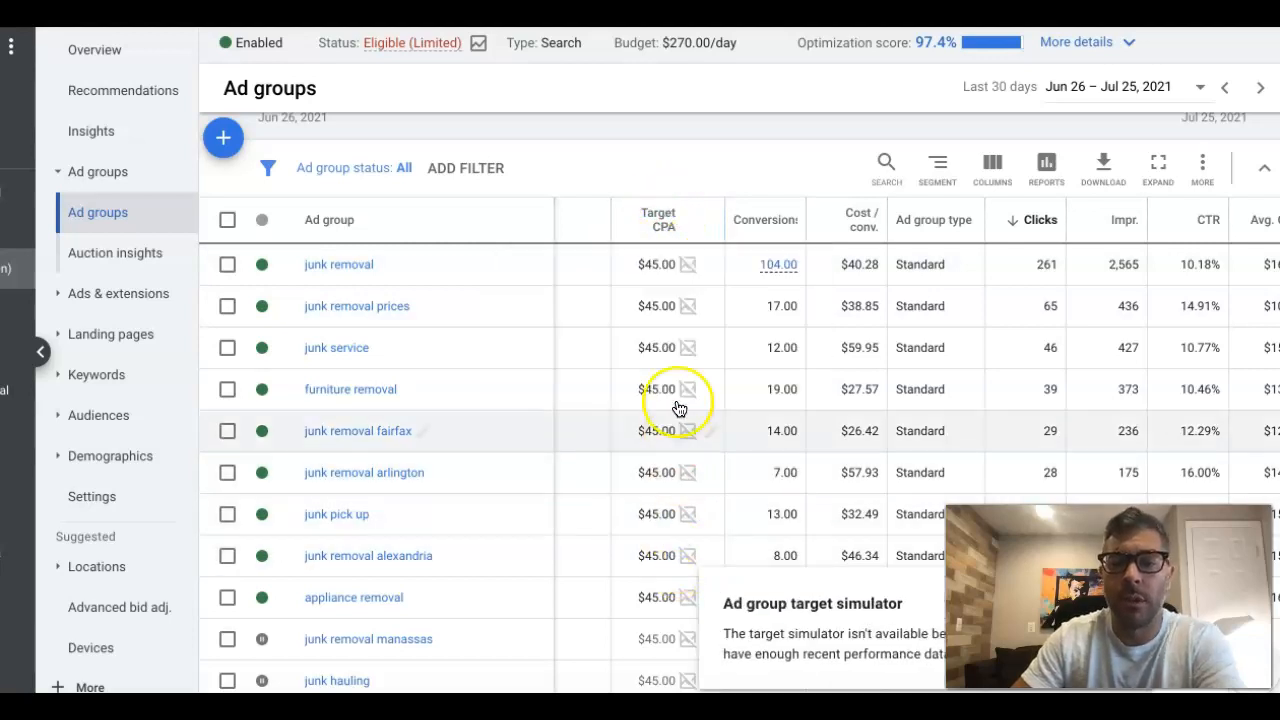
{"action": "scroll", "scroll_direction": "down", "scroll_amount": 3}
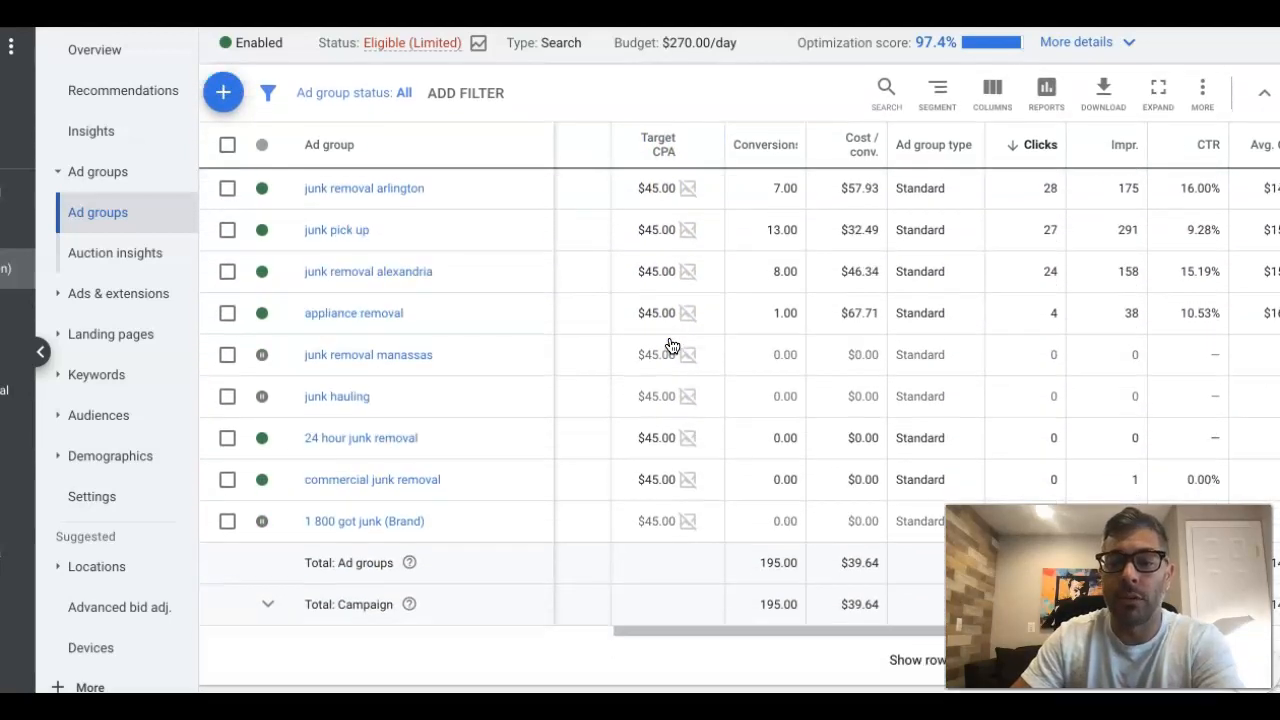
{"action": "scroll", "scroll_direction": "down", "scroll_amount": 3}
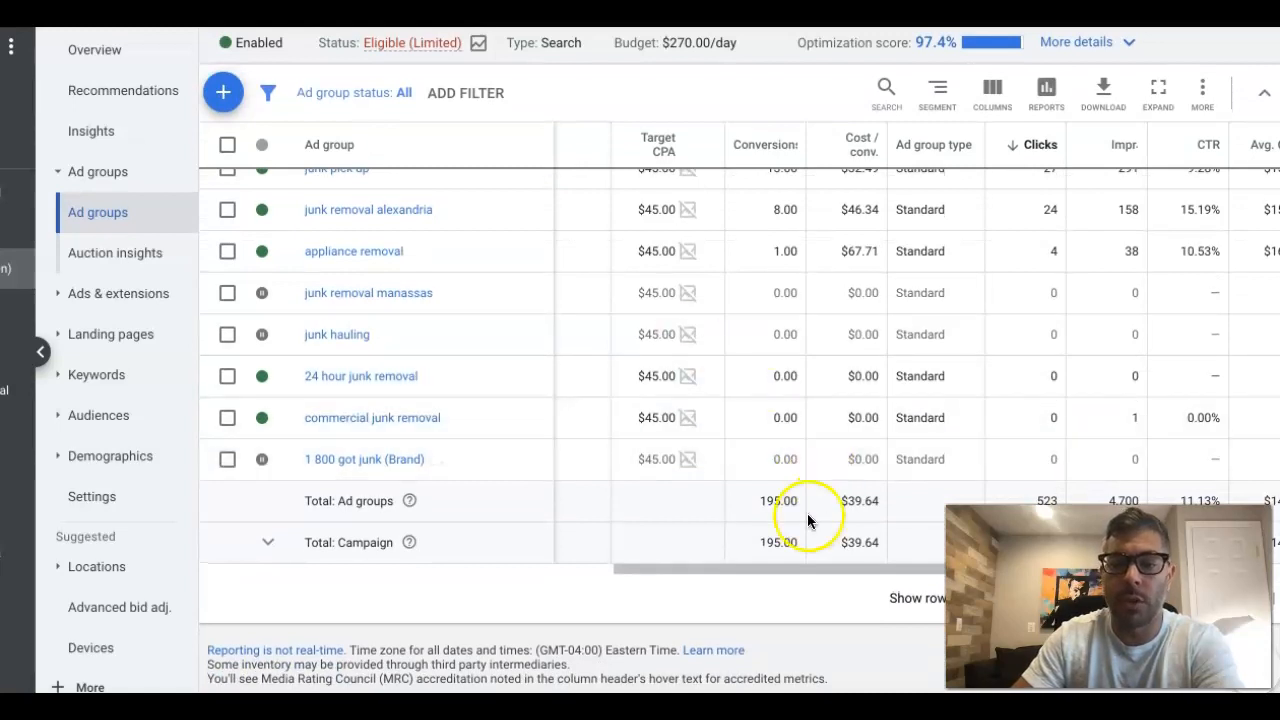
{"action": "mouse_move", "coordinate": [680, 335]}
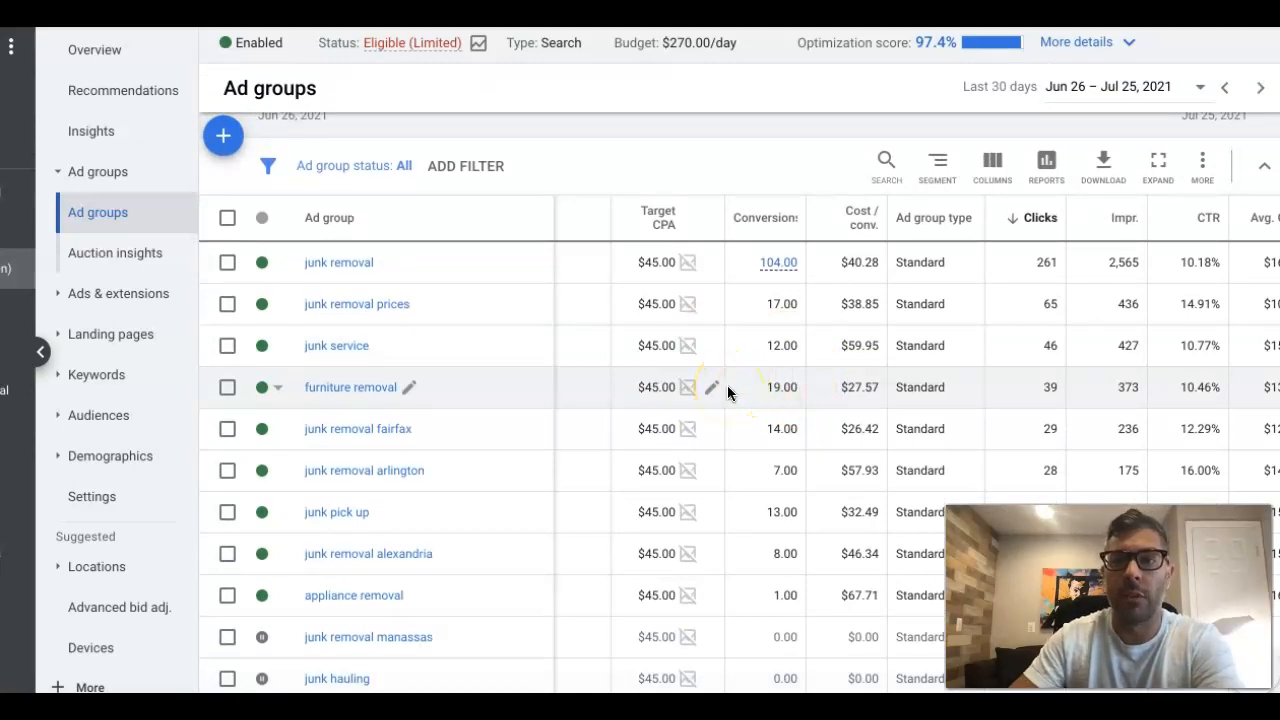
{"action": "mouse_move", "coordinate": [790, 345]}
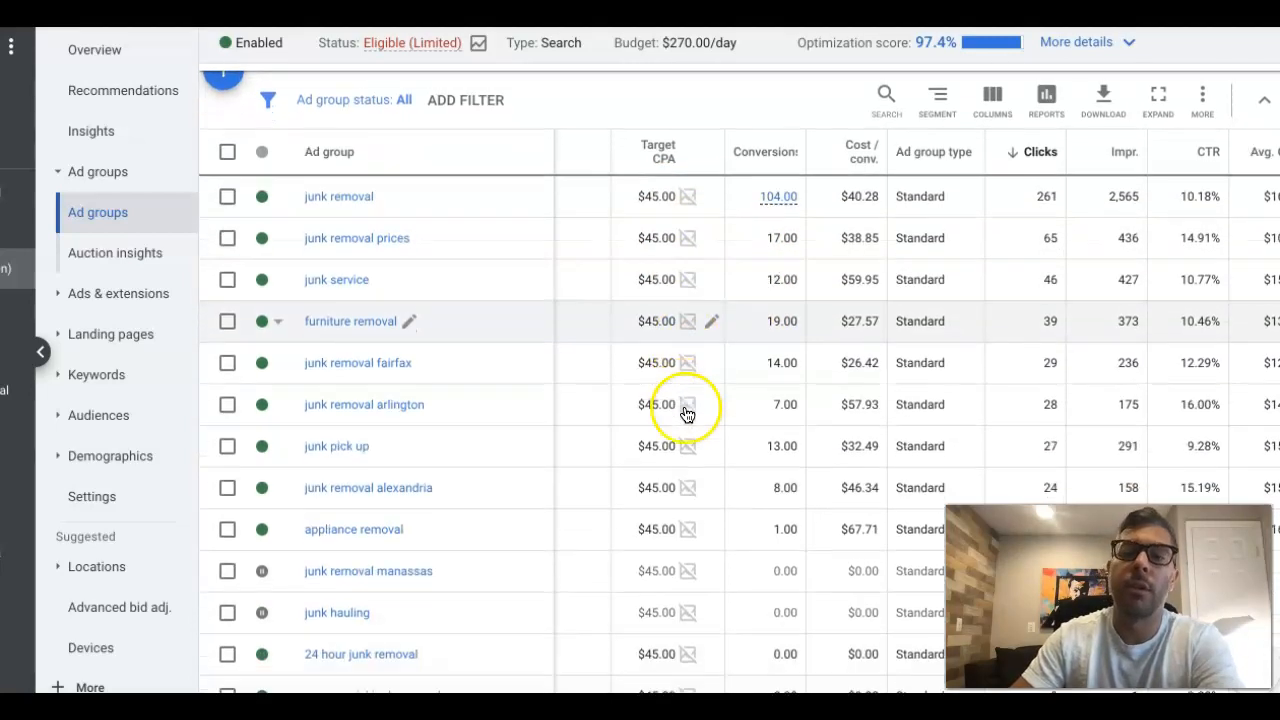
{"action": "scroll", "scroll_direction": "down", "scroll_amount": 3}
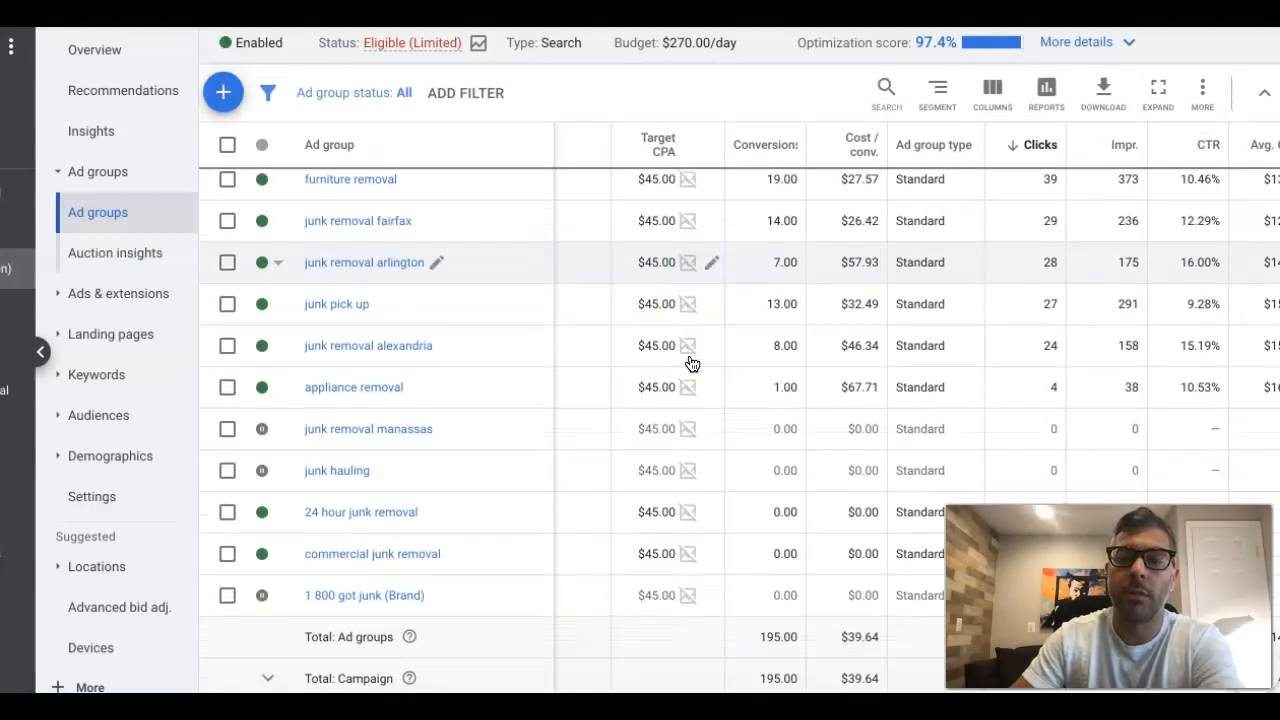
{"action": "scroll", "scroll_direction": "down", "scroll_amount": 3}
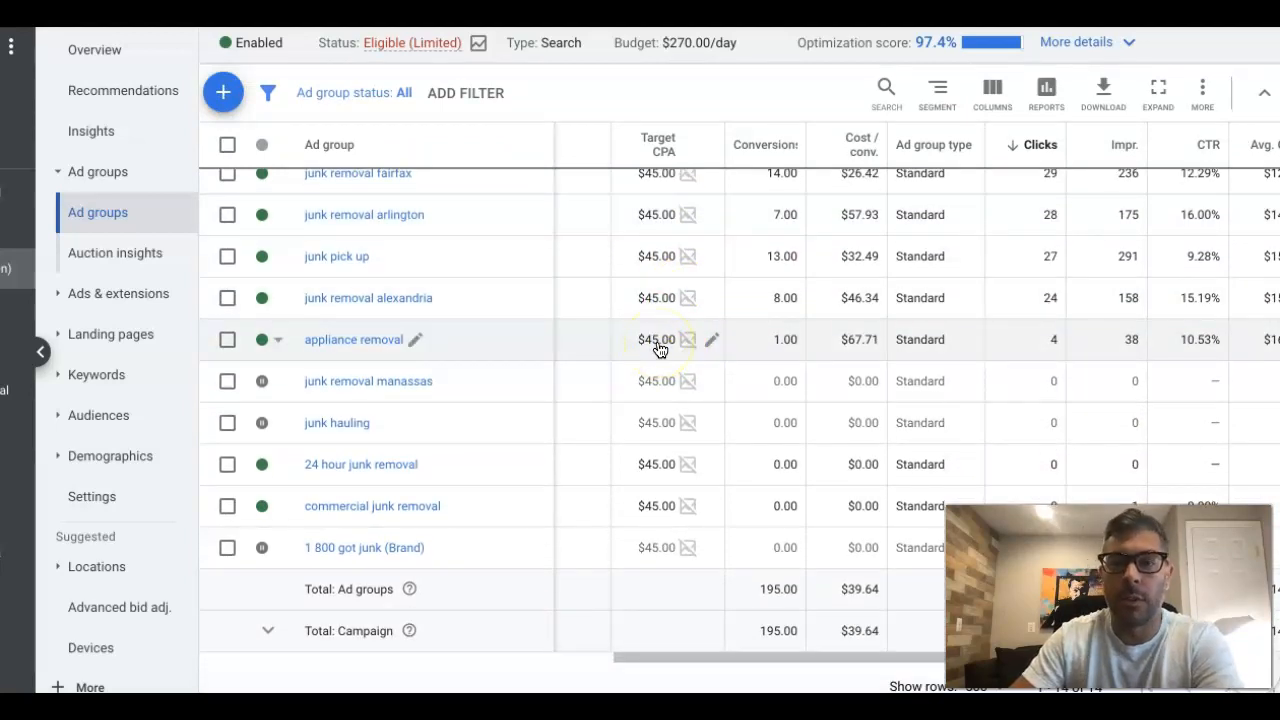
{"action": "scroll", "scroll_direction": "down", "scroll_amount": 3}
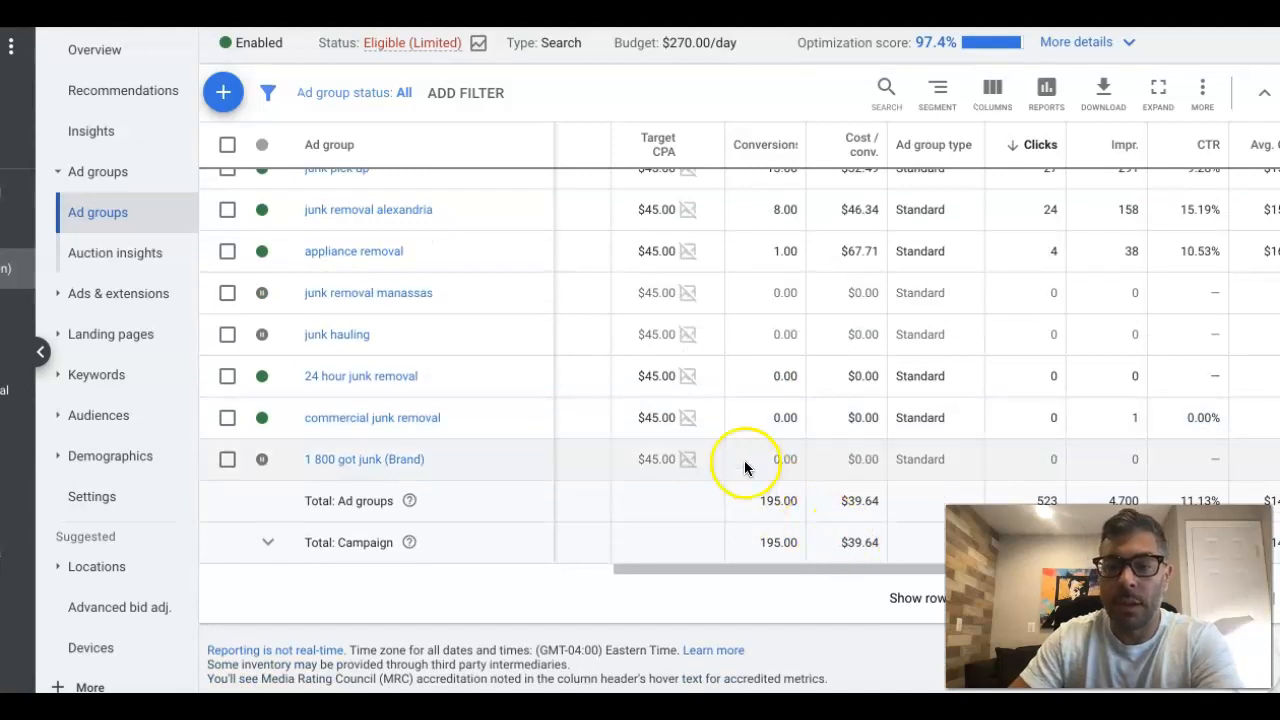
{"action": "mouse_move", "coordinate": [680, 256]}
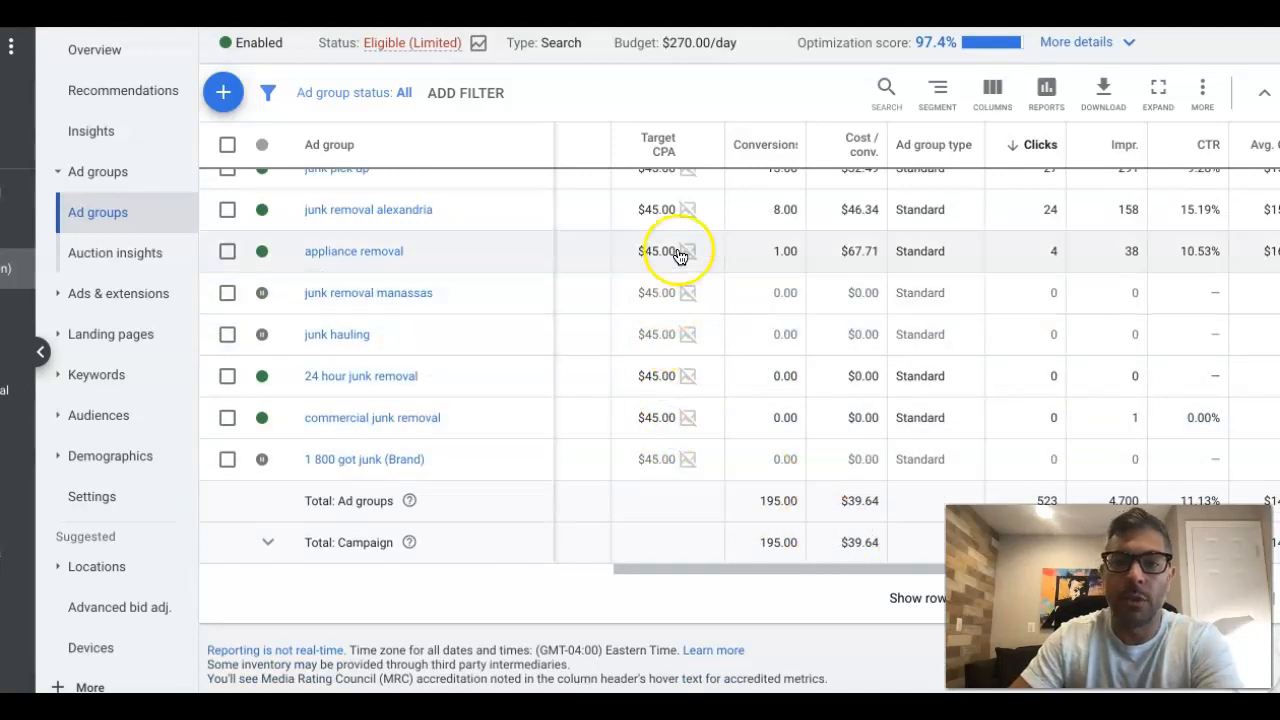
{"action": "mouse_move", "coordinate": [664, 373]}
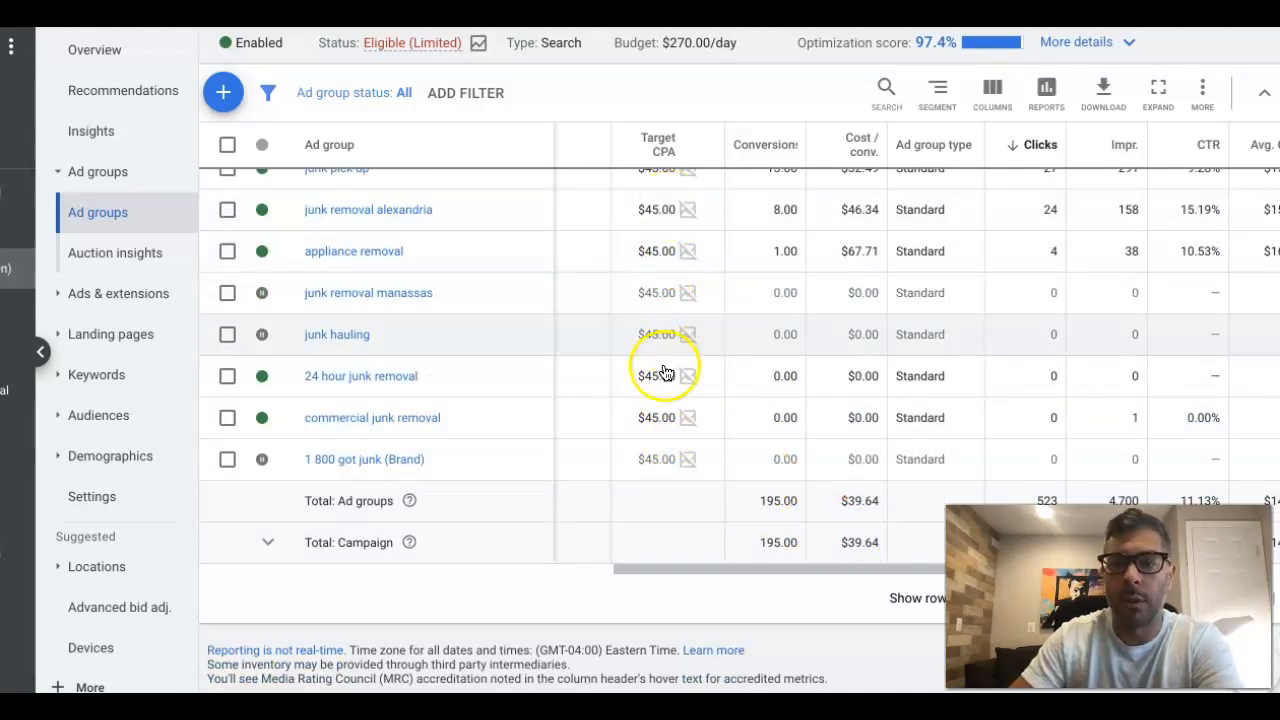
{"action": "mouse_move", "coordinate": [91, 505]}
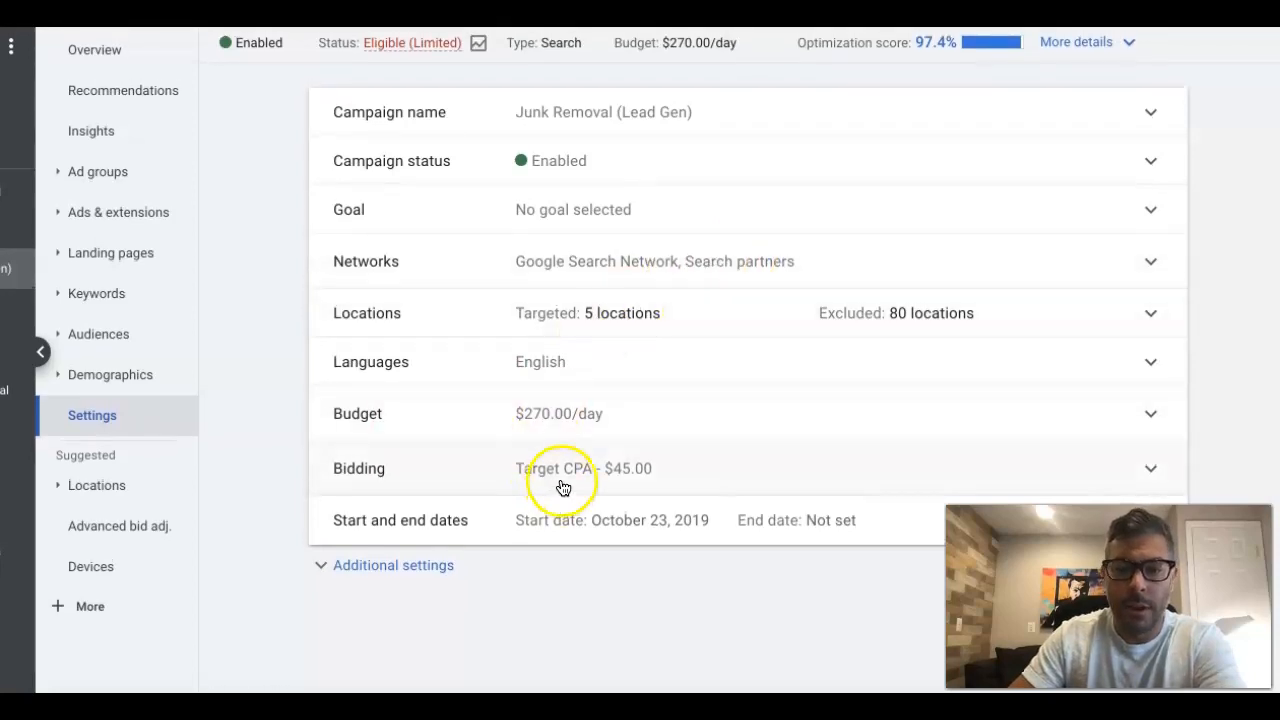
{"action": "left_click", "coordinate": [563, 483]}
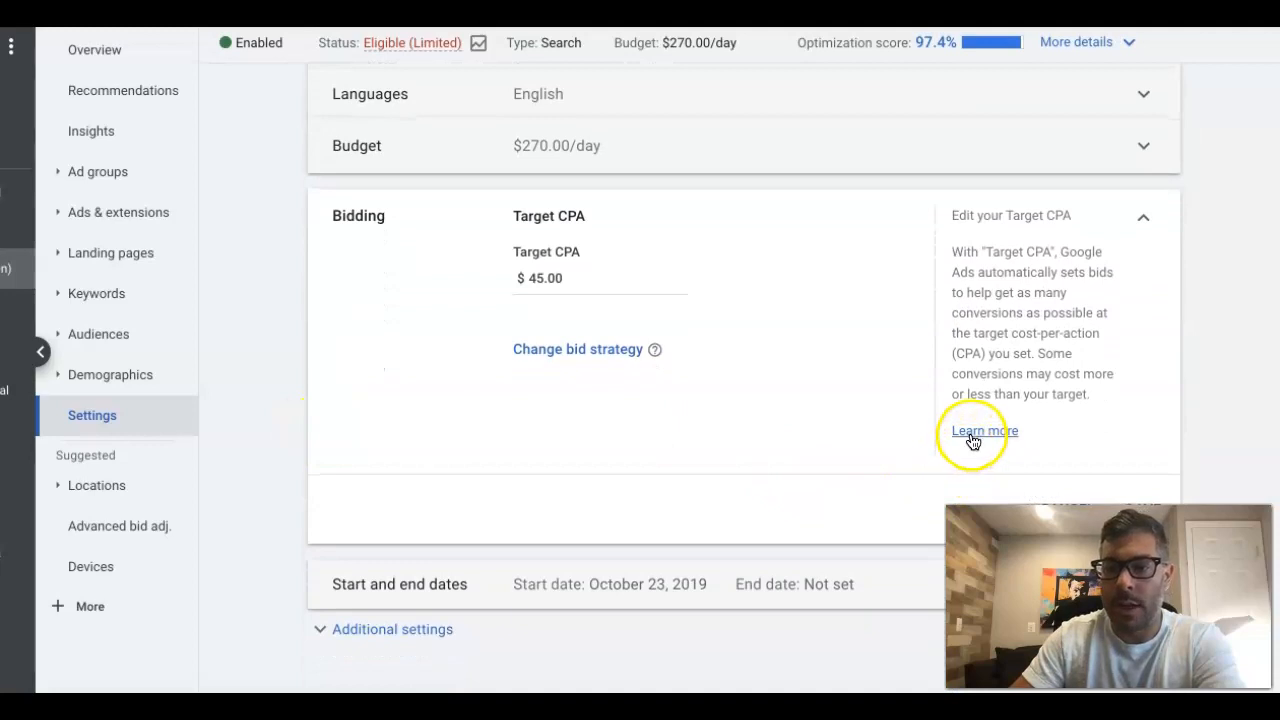
{"action": "mouse_move", "coordinate": [893, 433]}
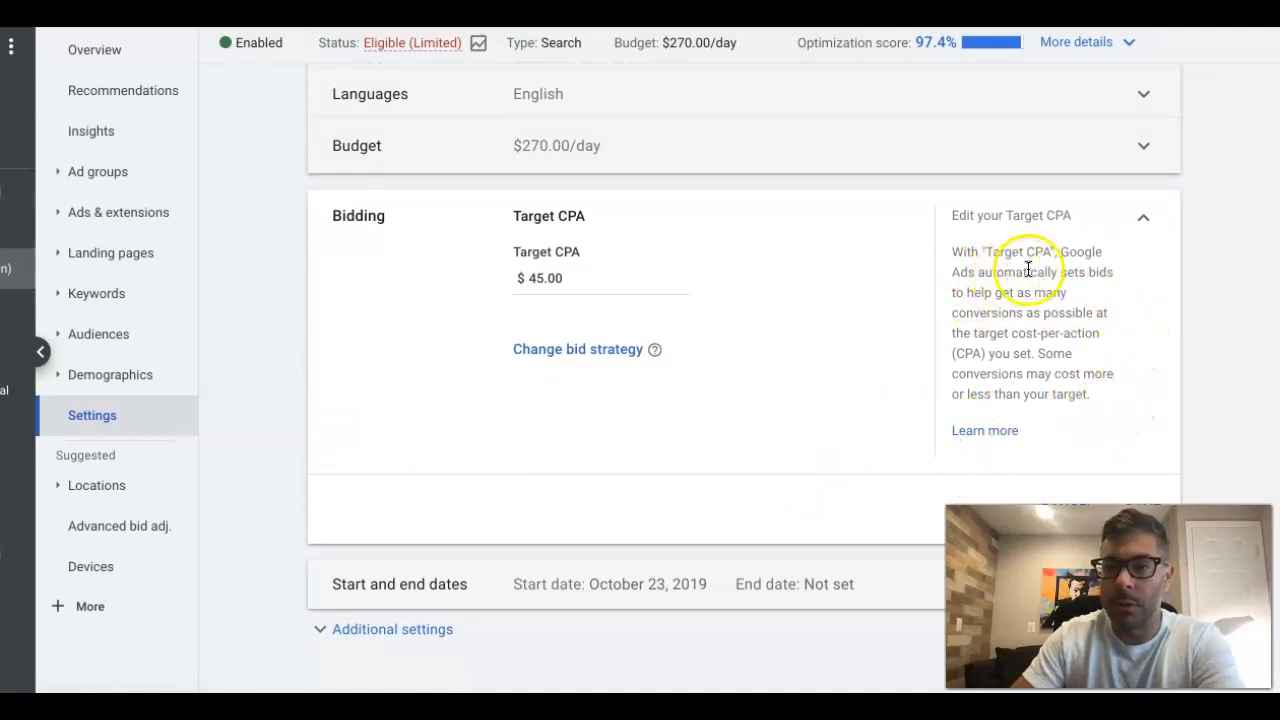
{"action": "mouse_move", "coordinate": [952, 298]}
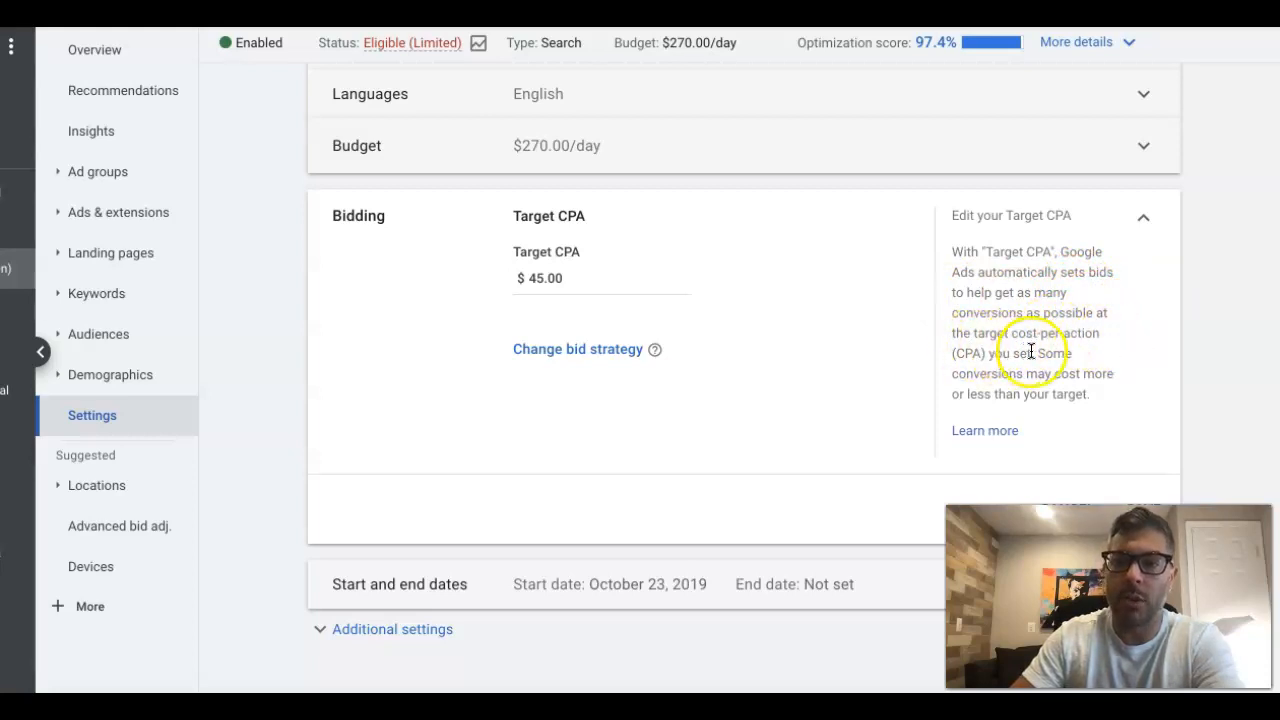
{"action": "mouse_move", "coordinate": [1051, 363]}
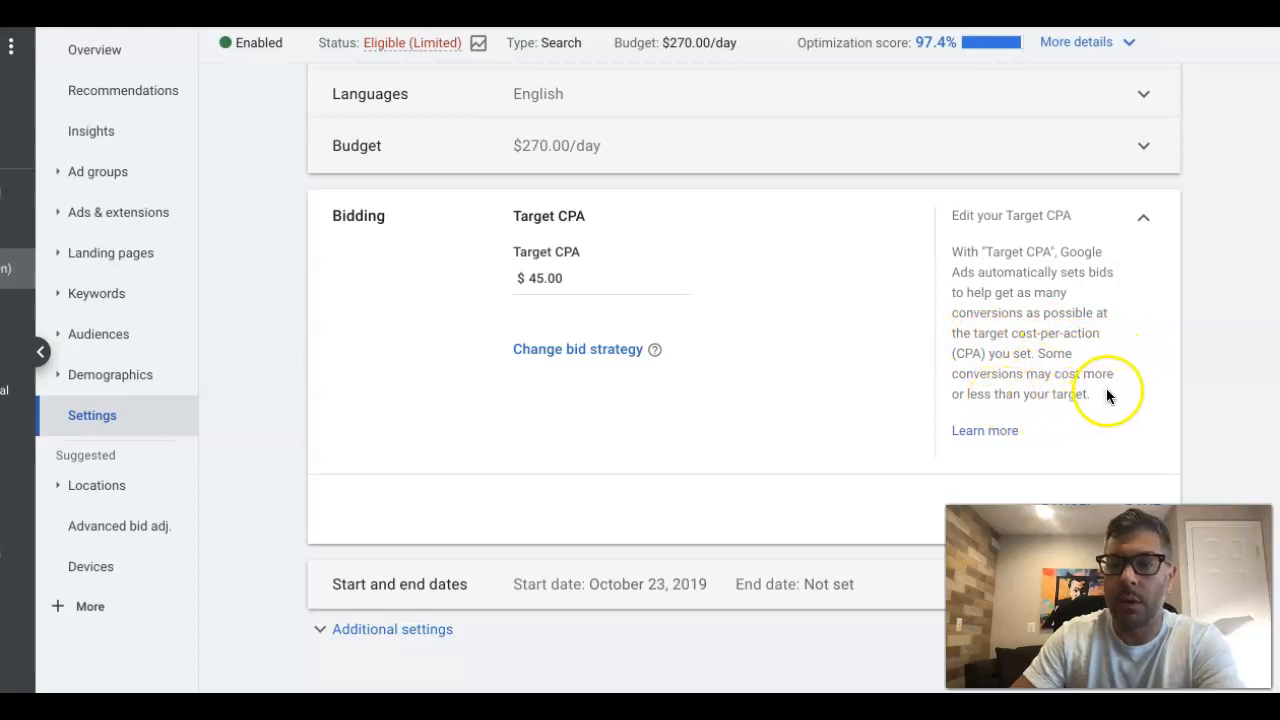
{"action": "mouse_move", "coordinate": [1087, 410]}
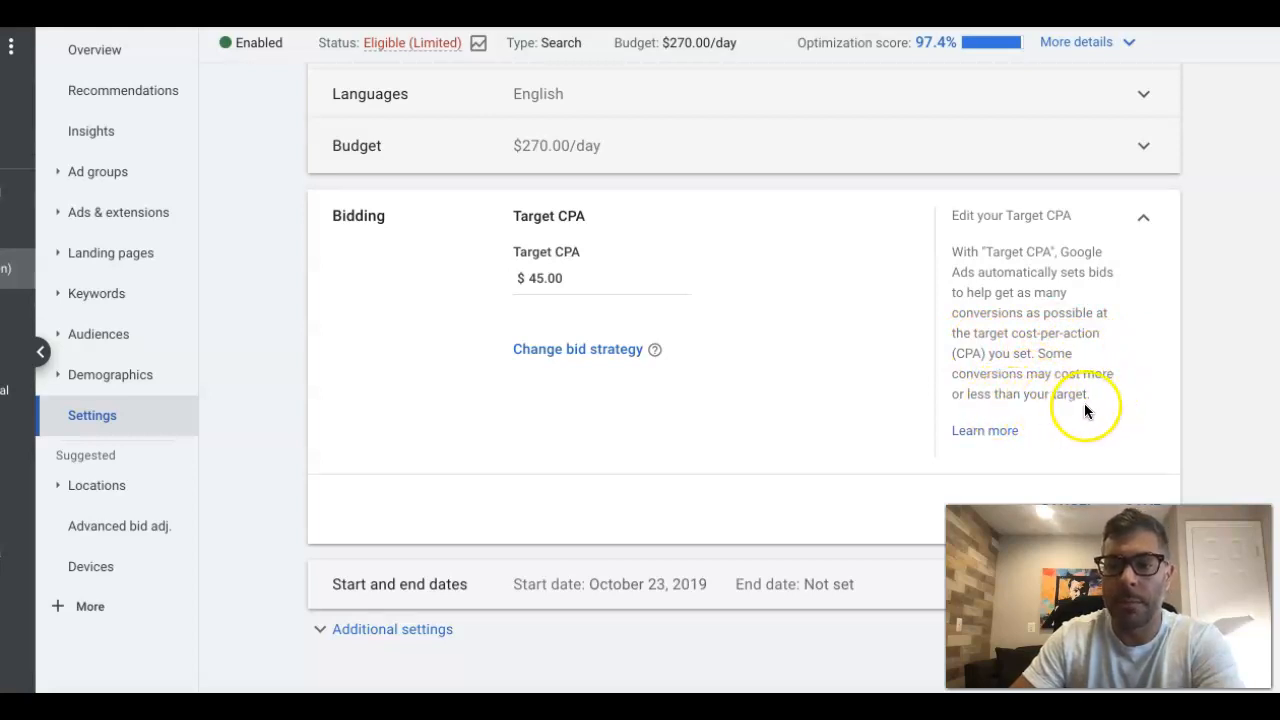
{"action": "mouse_move", "coordinate": [385, 401]}
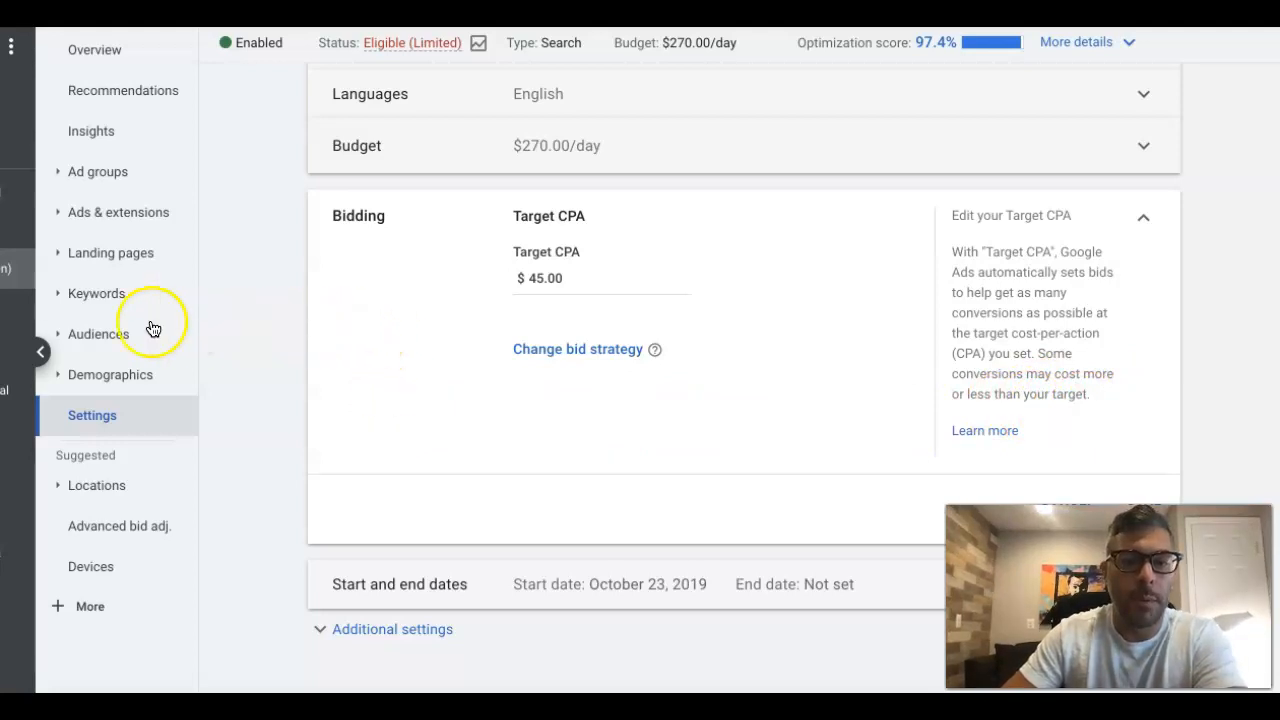
Show the search keywords list with match types, conversions and cost per conversion.
{"action": "left_click", "coordinate": [96, 293]}
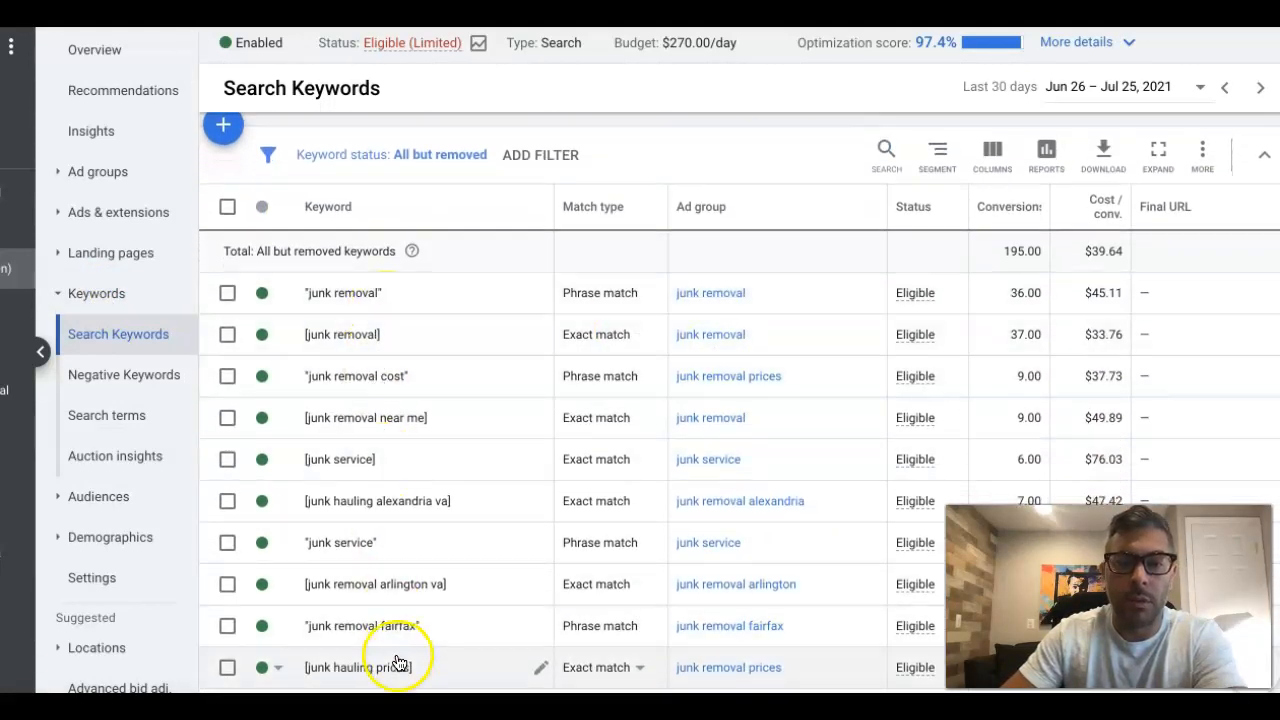
{"action": "scroll", "scroll_direction": "down", "scroll_amount": 3}
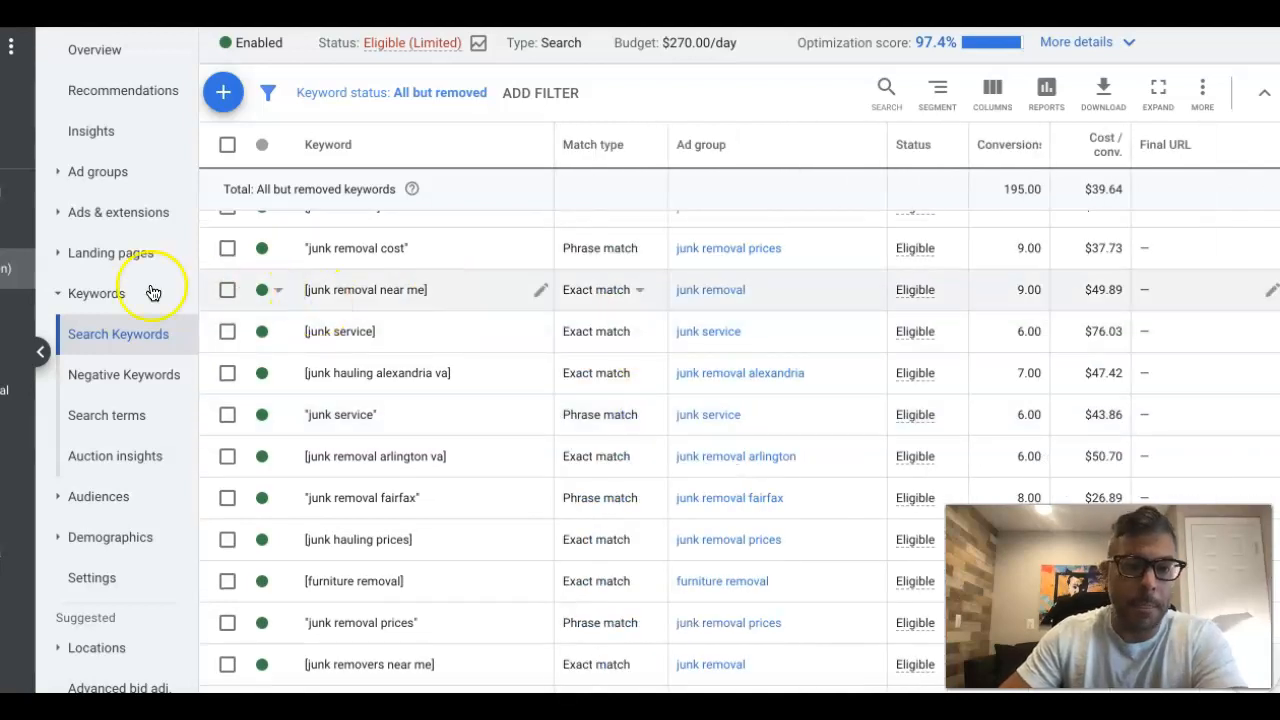
Return to campaign settings and expand the Bidding row showing Target CPA $45.00.
{"action": "left_click", "coordinate": [91, 415]}
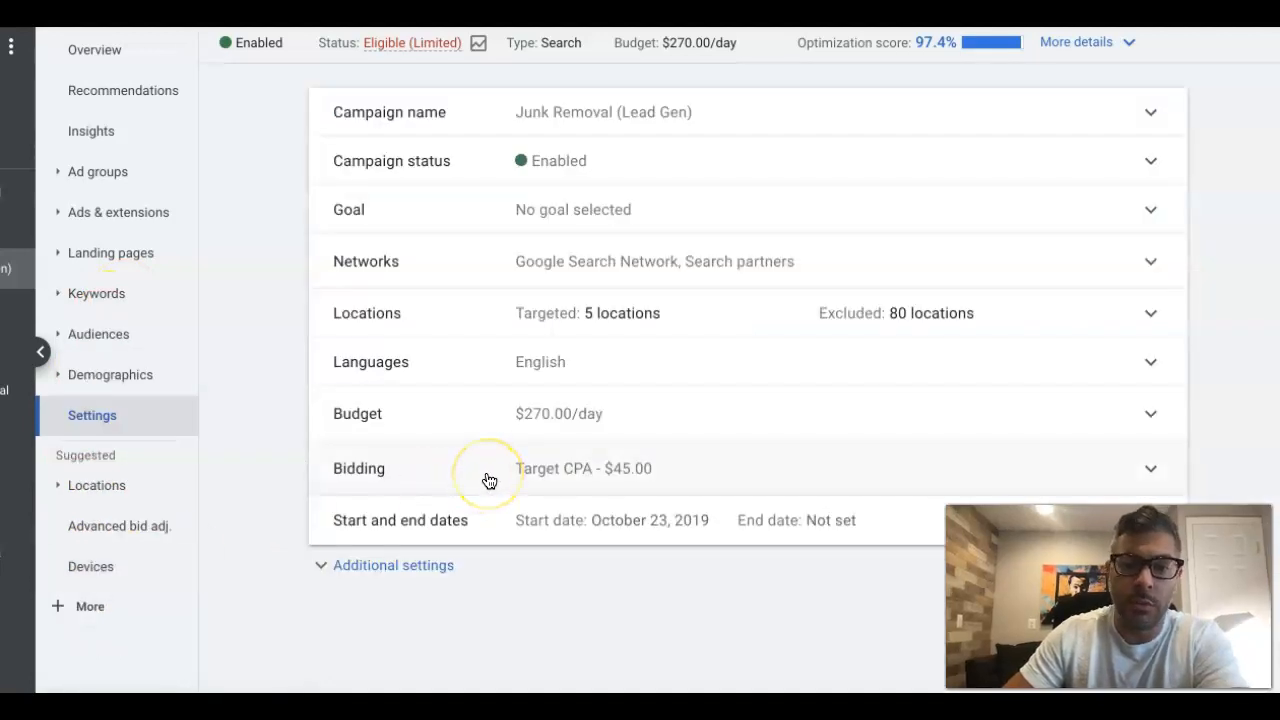
{"action": "left_click", "coordinate": [490, 480]}
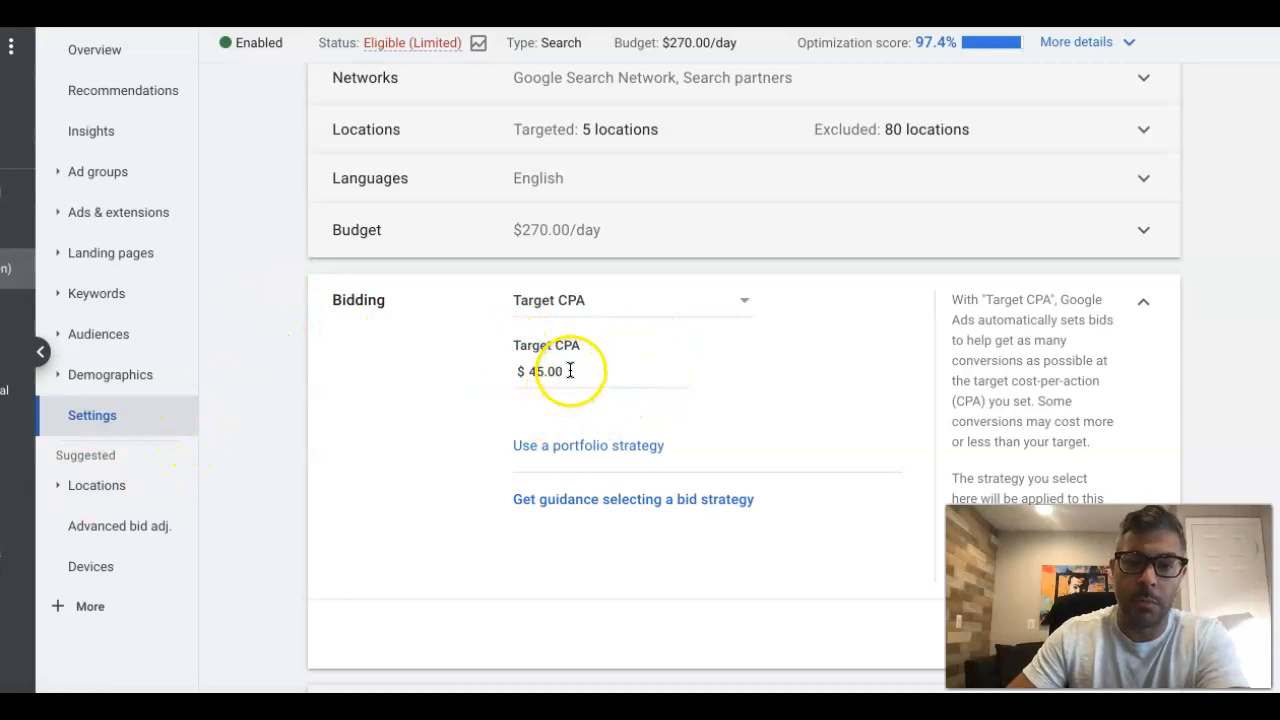
Leave the Target CPA at $45.00 and return to the ad groups performance table.
{"action": "double_click", "coordinate": [544, 371]}
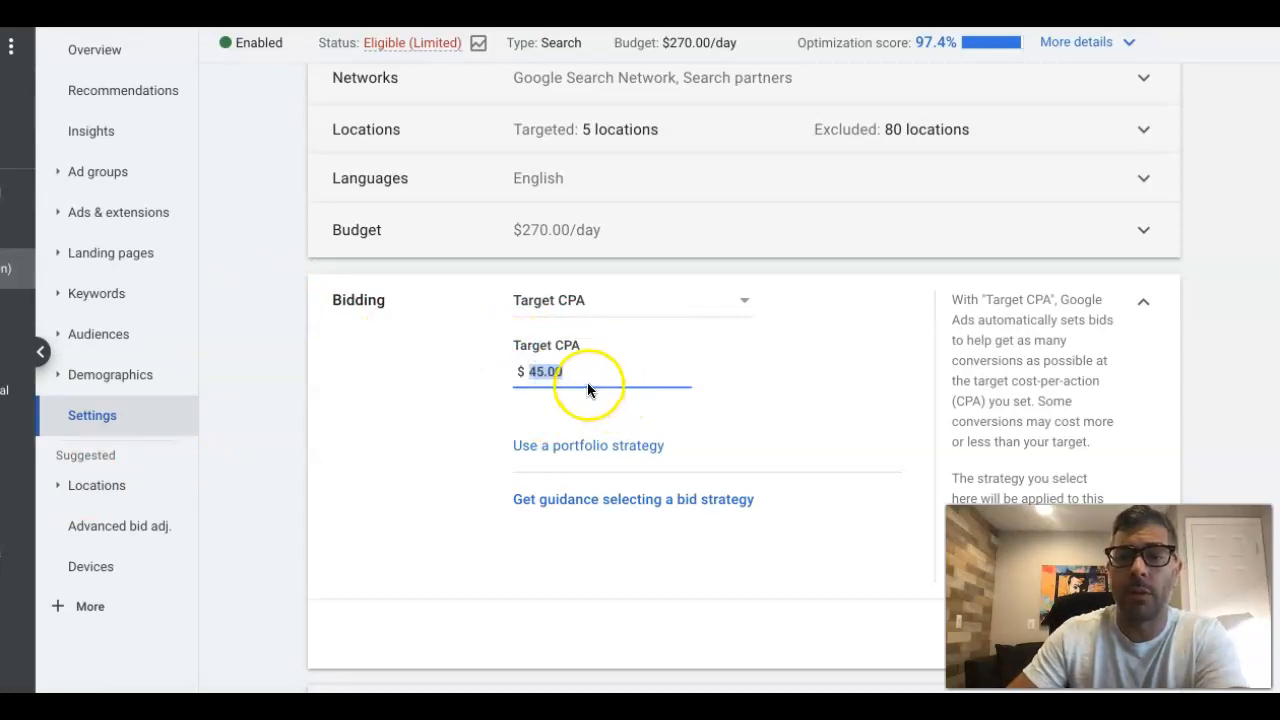
{"action": "left_click", "coordinate": [570, 371]}
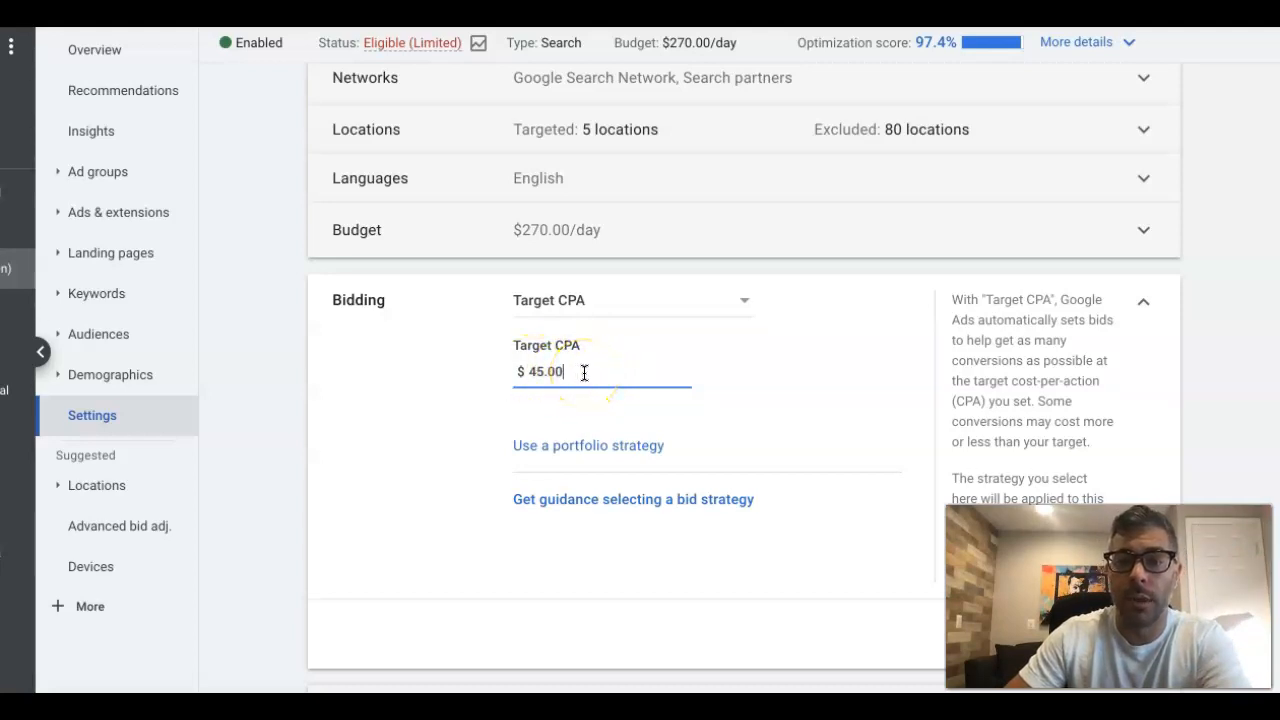
{"action": "mouse_move", "coordinate": [184, 188]}
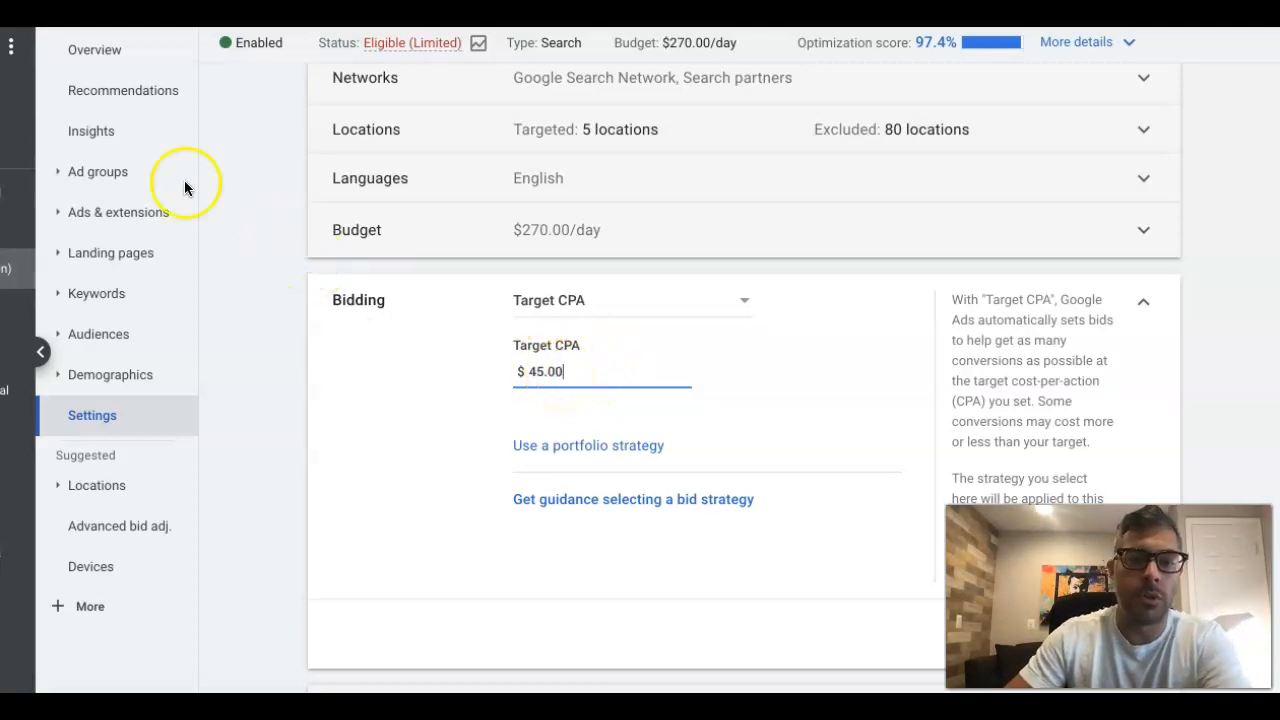
{"action": "left_click", "coordinate": [97, 171]}
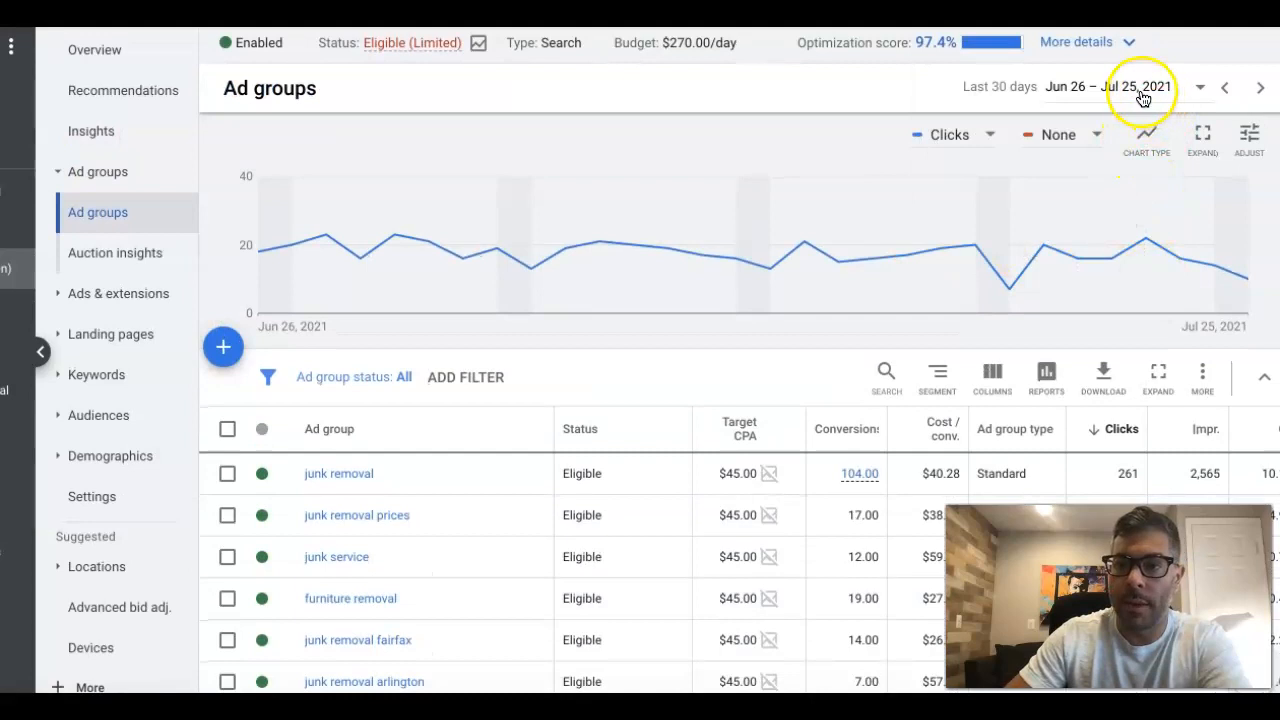
Apply a custom May 26 – Jul 25, 2021 reporting range to the ad groups table.
{"action": "left_click", "coordinate": [1137, 95]}
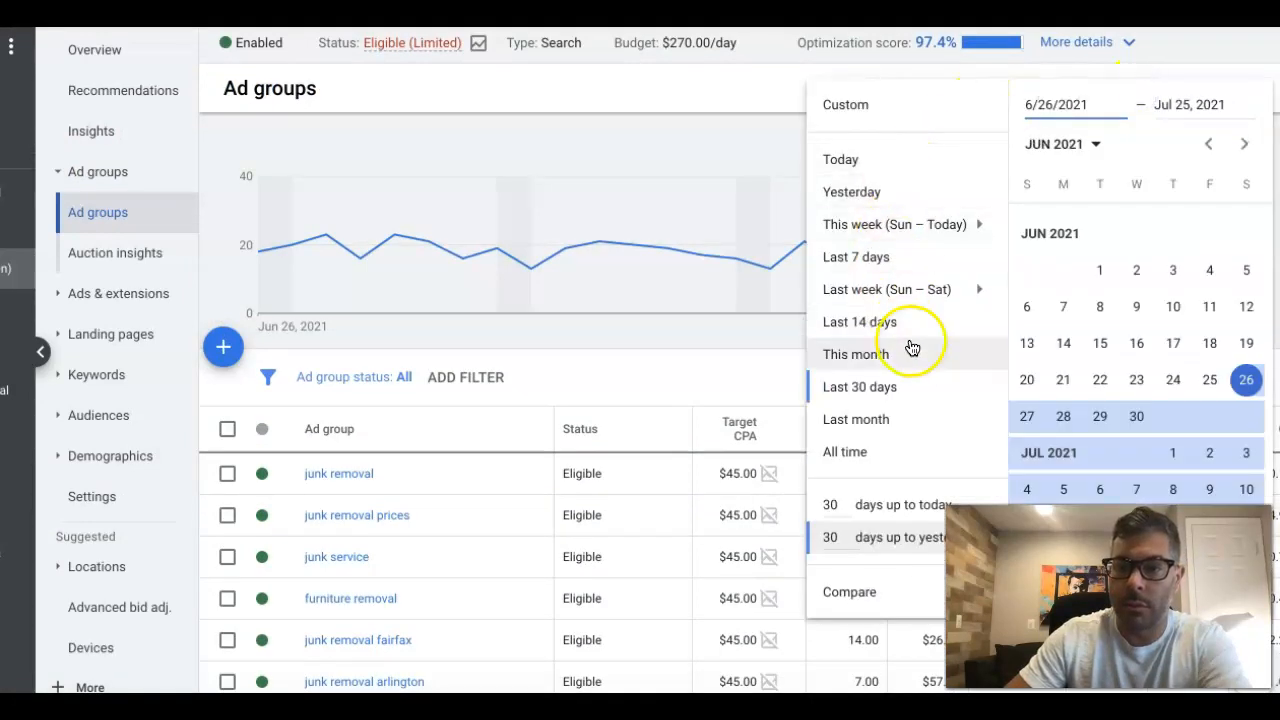
{"action": "mouse_move", "coordinate": [915, 368]}
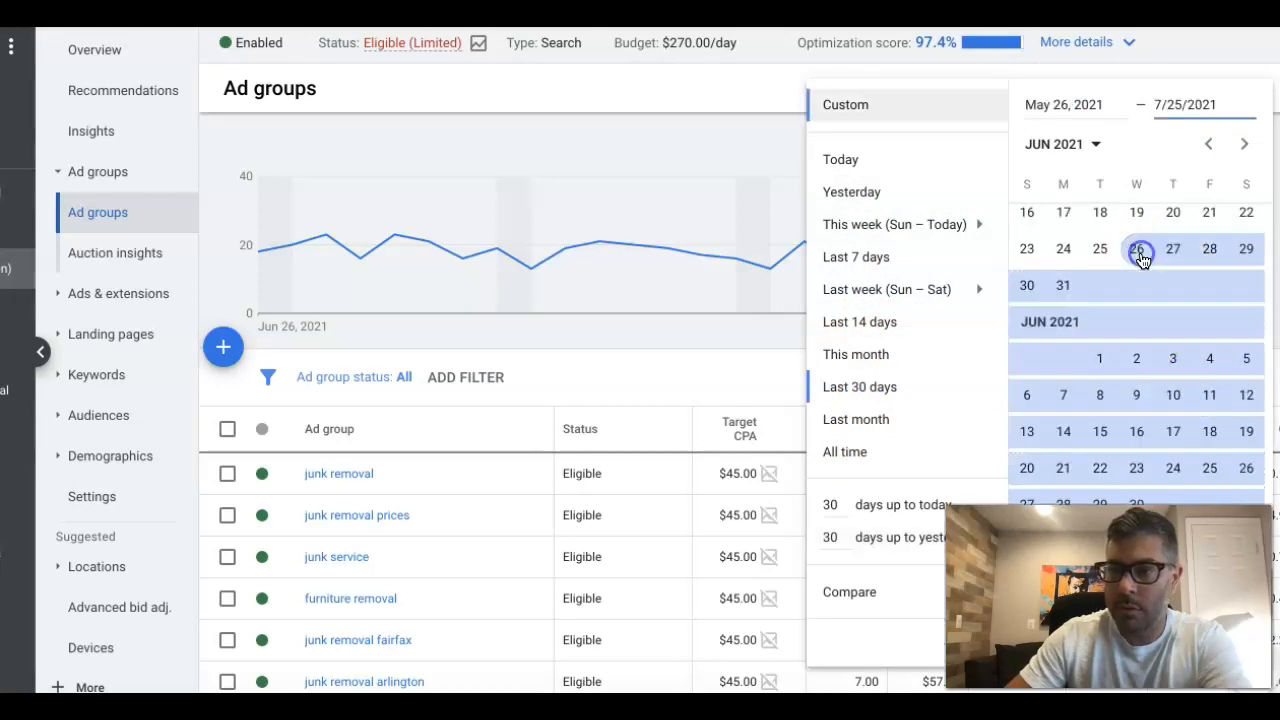
{"action": "scroll", "scroll_direction": "down", "scroll_amount": 3}
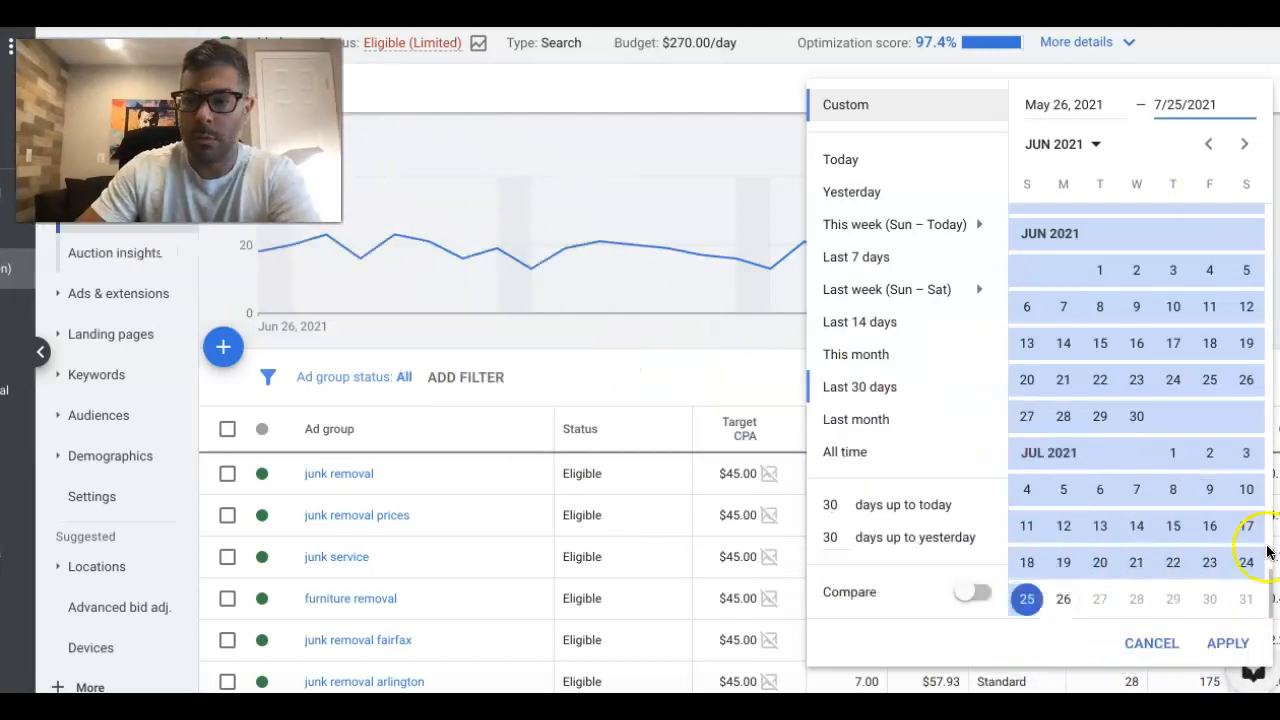
{"action": "left_click", "coordinate": [1227, 643]}
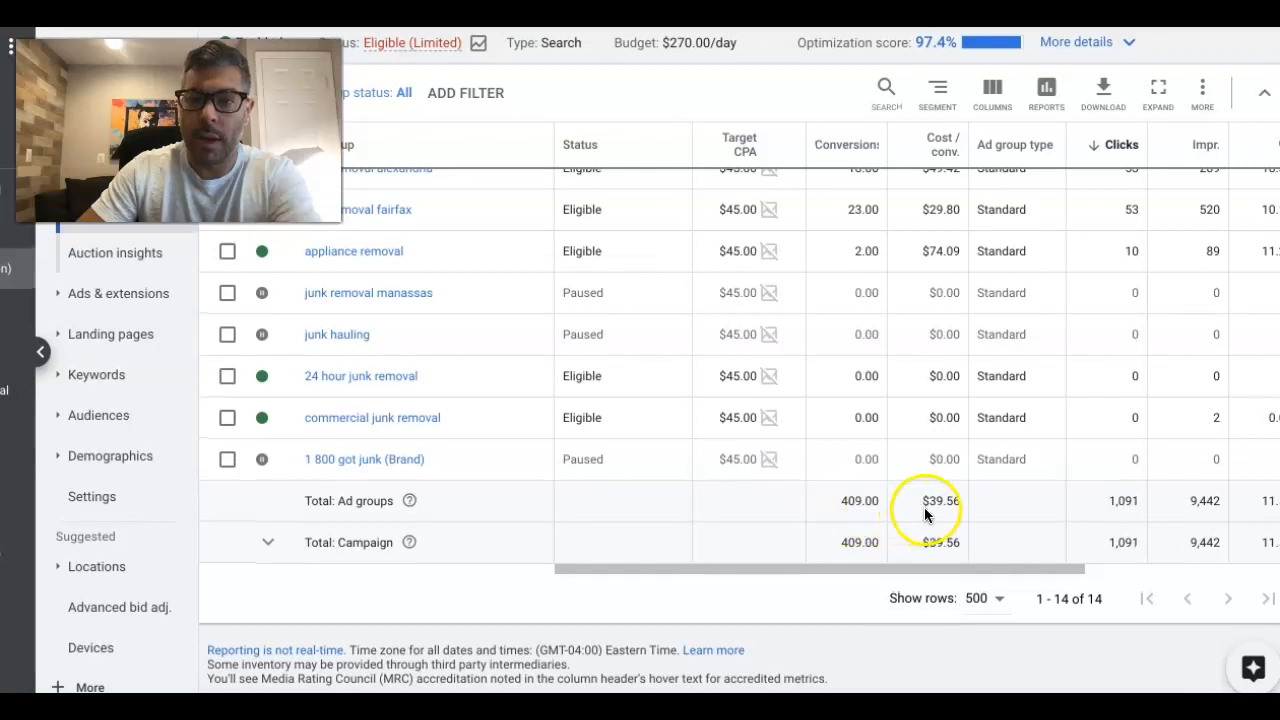
{"action": "mouse_move", "coordinate": [942, 517]}
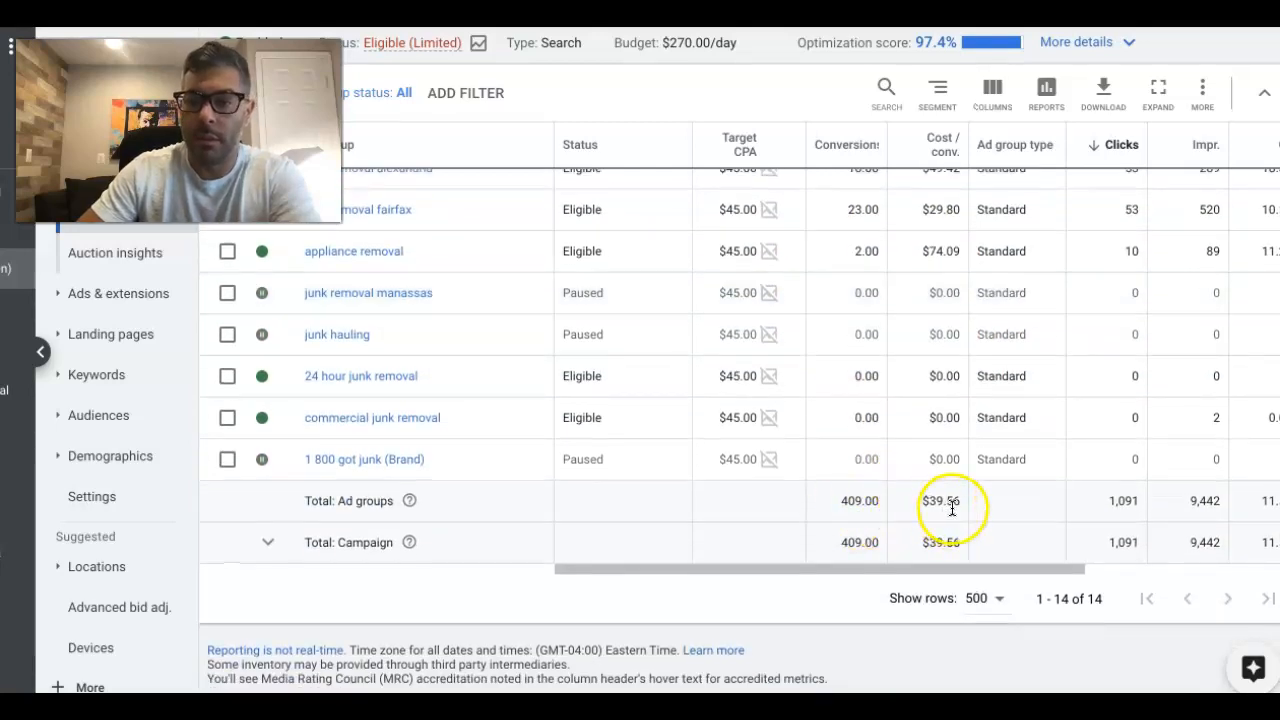
{"action": "mouse_move", "coordinate": [962, 500]}
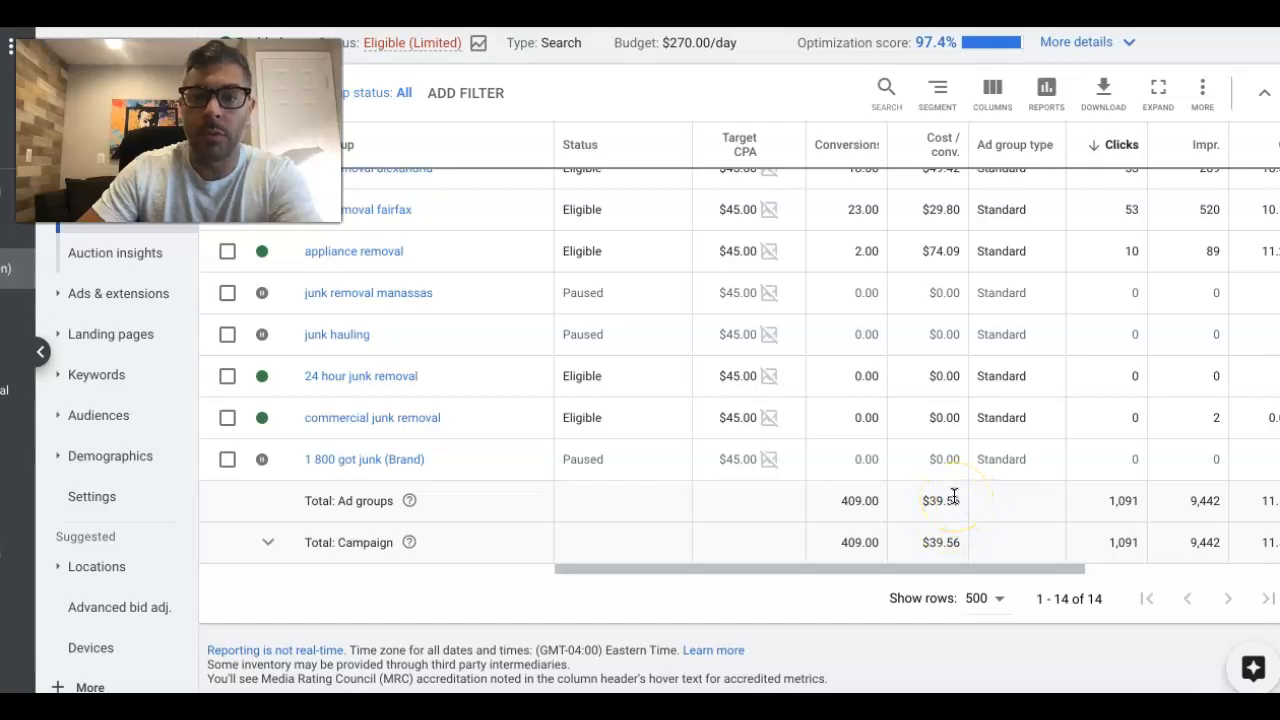
{"action": "double_click", "coordinate": [935, 501]}
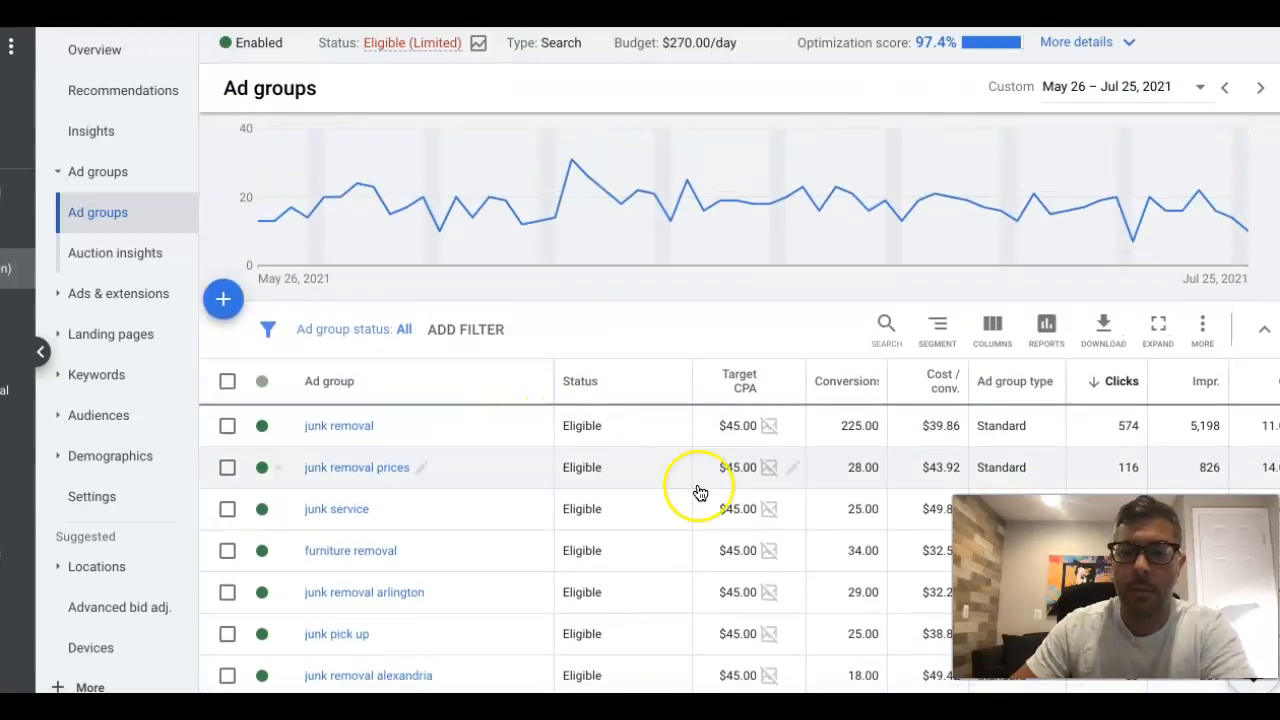
{"action": "scroll", "scroll_direction": "down", "scroll_amount": 3}
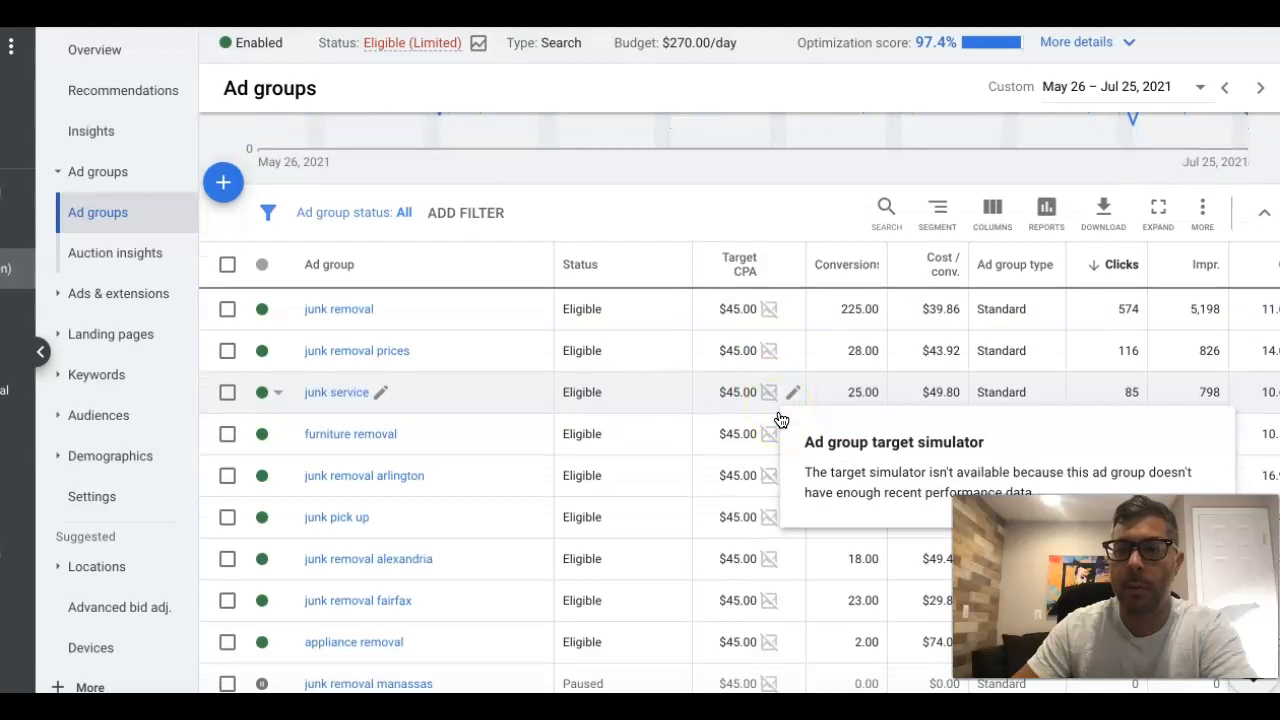
{"action": "scroll", "scroll_direction": "down", "scroll_amount": 3}
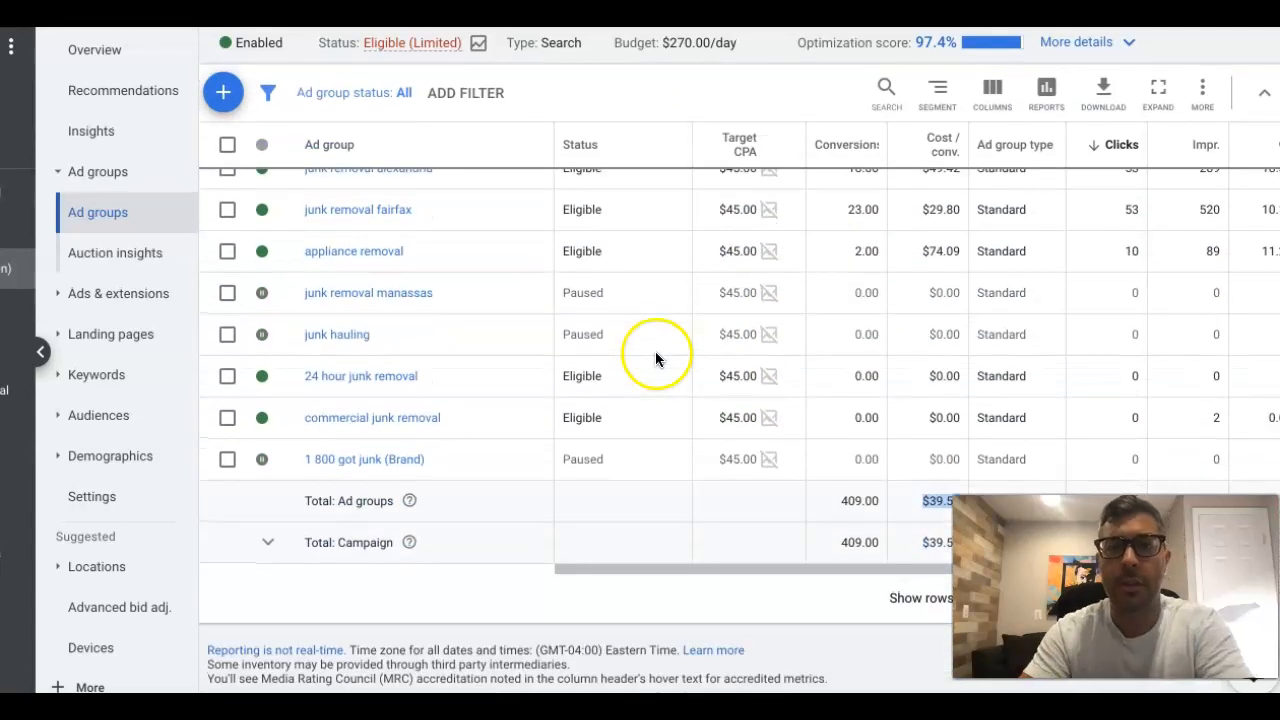